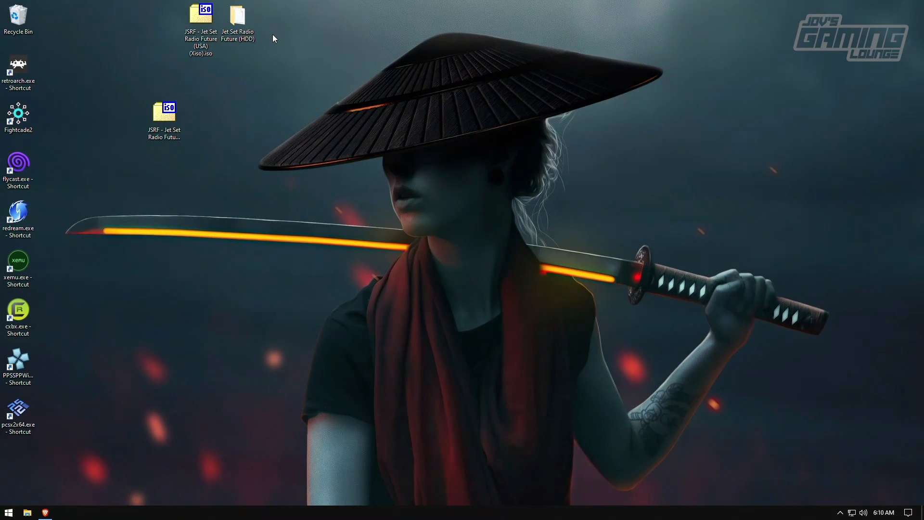
Gather the JSRF ISOs and HDD folder beside the xemu and Cxbx shortcuts on the desktop
{"action": "left_click", "coordinate": [238, 13]}
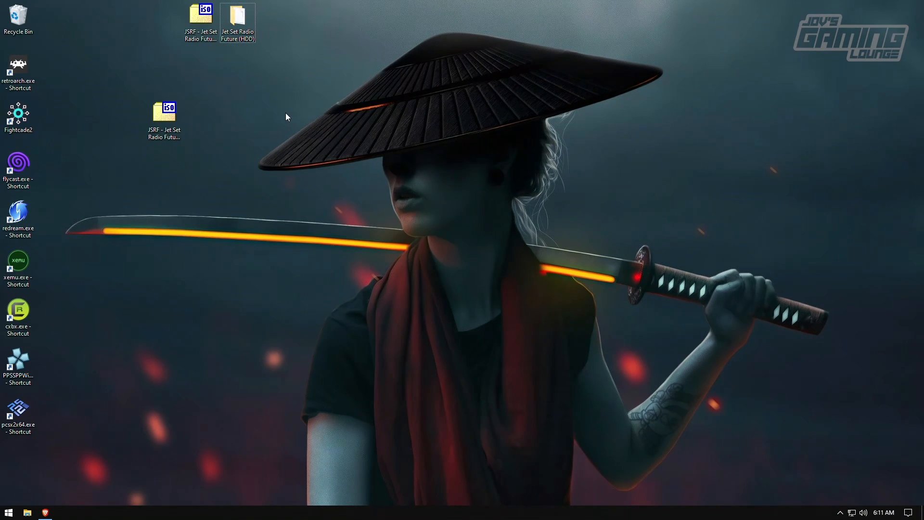
{"action": "mouse_move", "coordinate": [216, 136]}
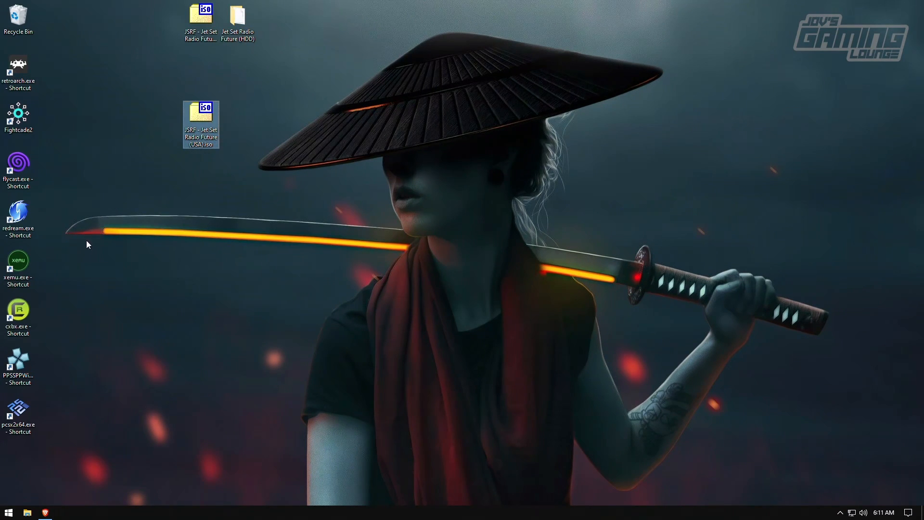
{"action": "left_click_drag", "start_coordinate": [17, 265], "coordinate": [164, 172]}
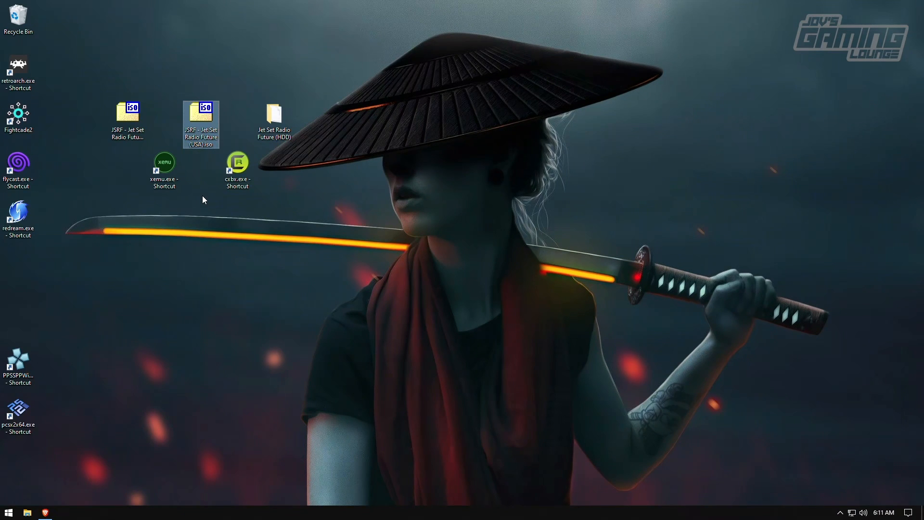
{"action": "mouse_move", "coordinate": [200, 190]}
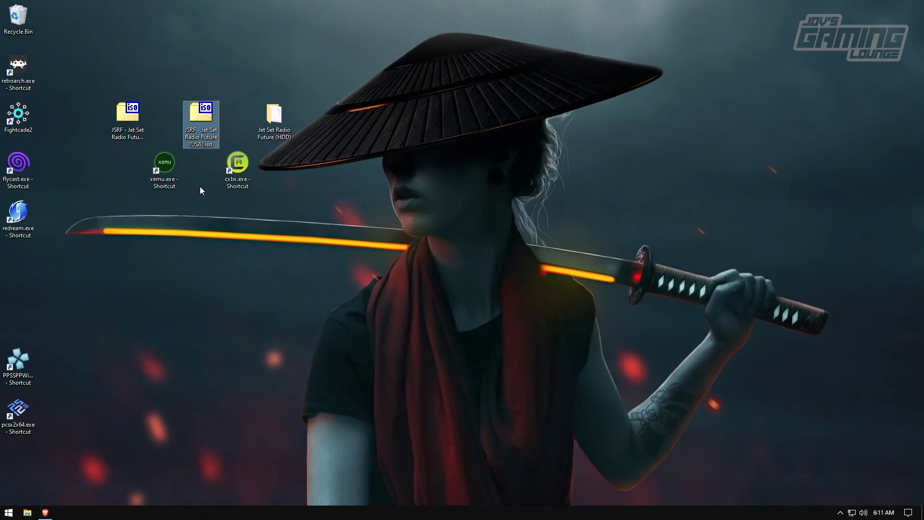
Check the Properties of the JSRF USA ISO and the Xiso version ISO to compare sizes
{"action": "right_click", "coordinate": [201, 124]}
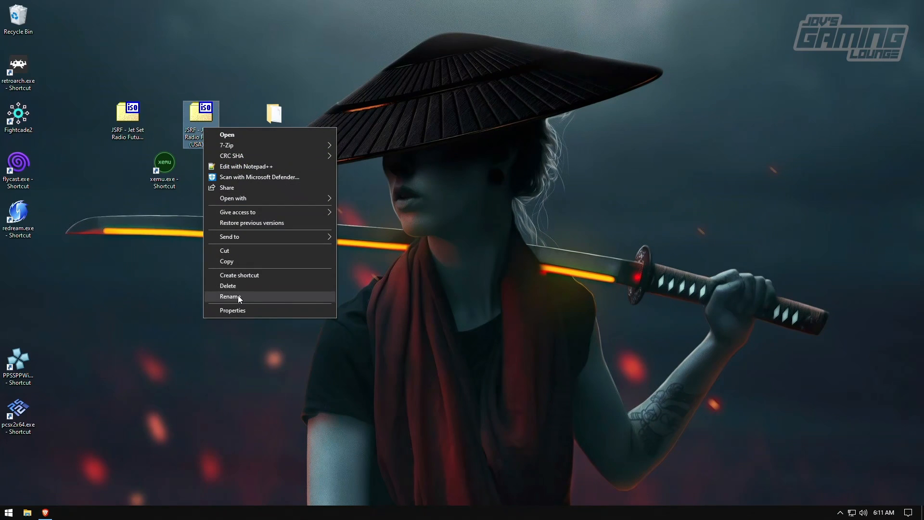
{"action": "left_click", "coordinate": [233, 310]}
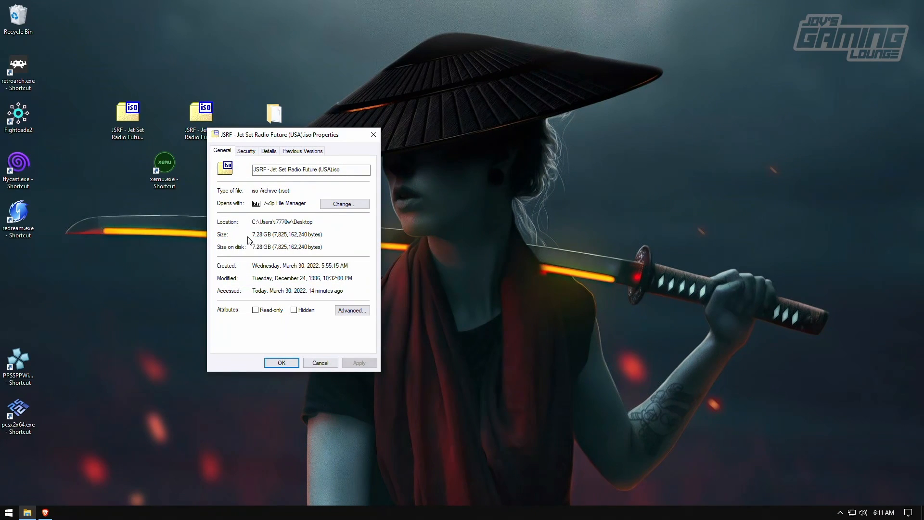
{"action": "mouse_move", "coordinate": [311, 362]}
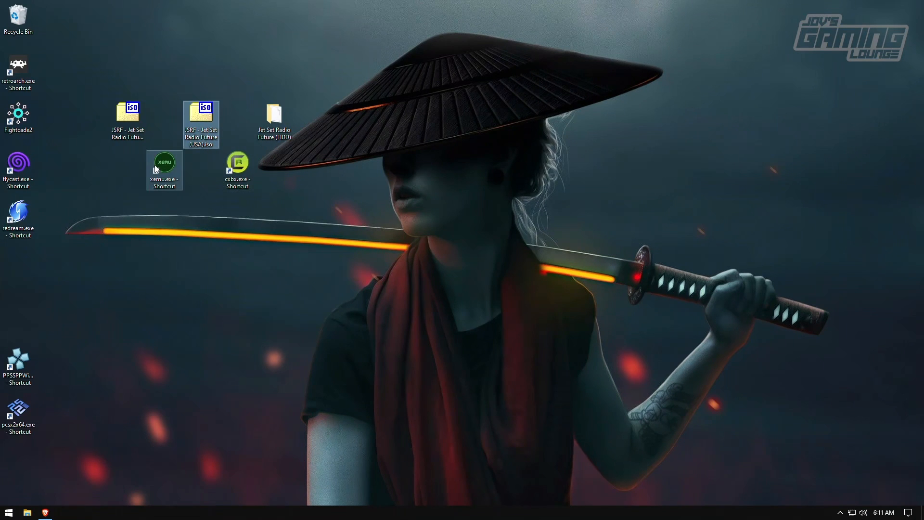
{"action": "right_click", "coordinate": [128, 117]}
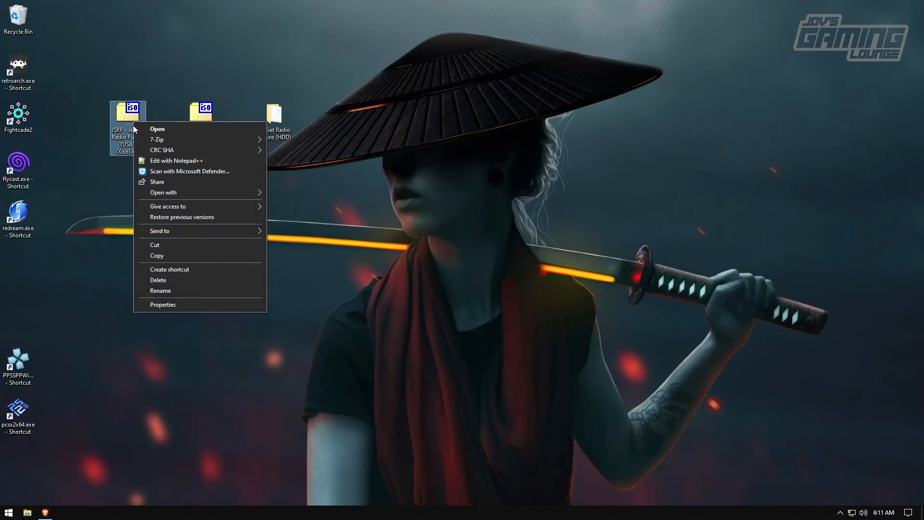
{"action": "left_click", "coordinate": [163, 304]}
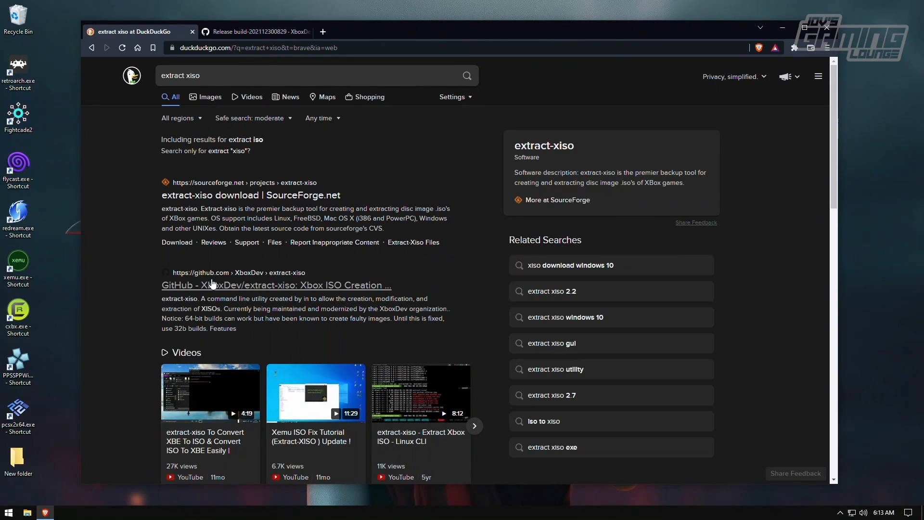
{"action": "mouse_move", "coordinate": [248, 281]}
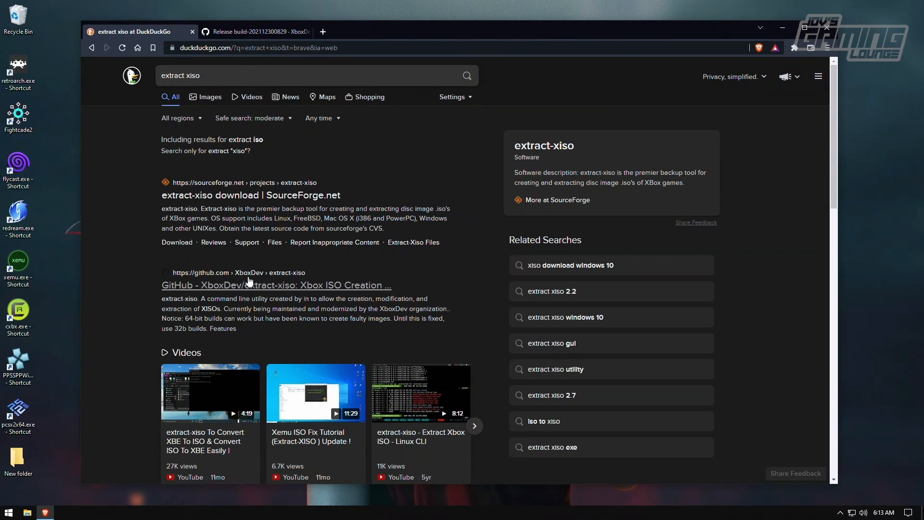
Reach the Releases page of the XboxDev extract-xiso repository
{"action": "left_click", "coordinate": [276, 285]}
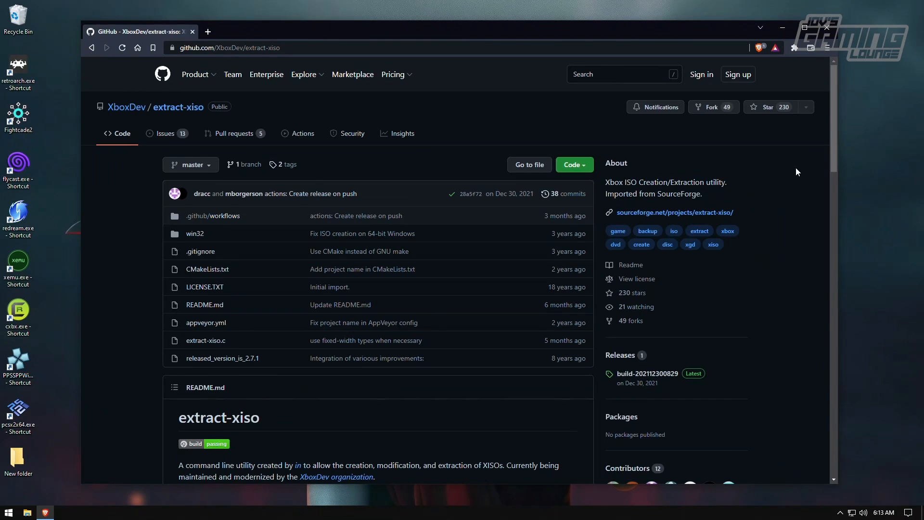
{"action": "scroll", "scroll_direction": "down", "scroll_amount": 3}
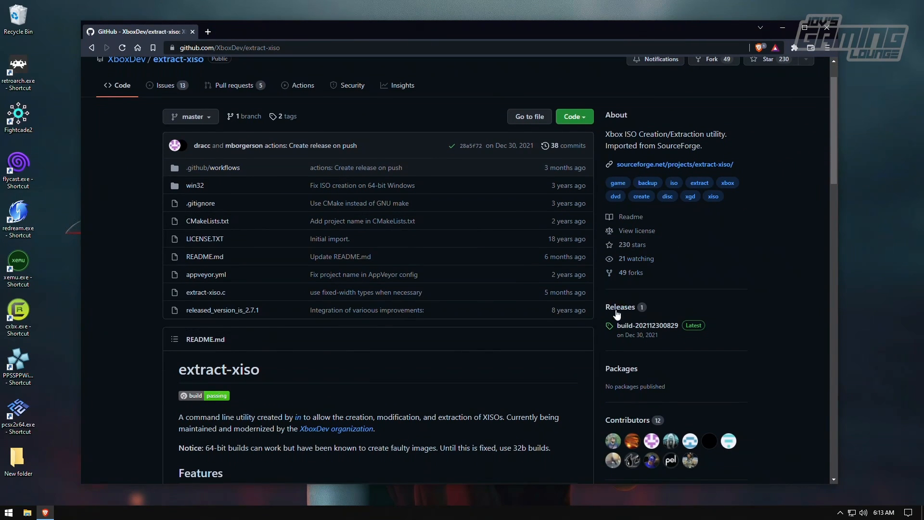
{"action": "left_click", "coordinate": [619, 306]}
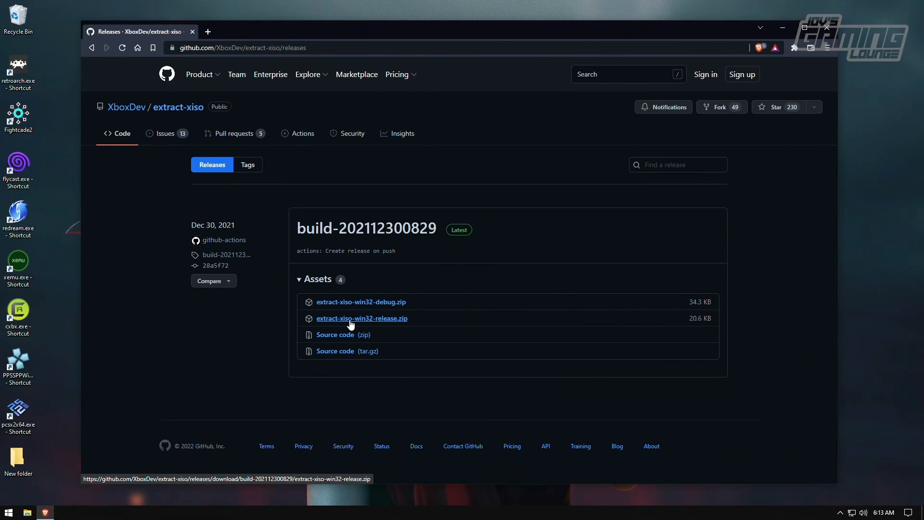
Download extract-xiso-win32-release.zip and save it to the desktop
{"action": "left_click", "coordinate": [362, 318]}
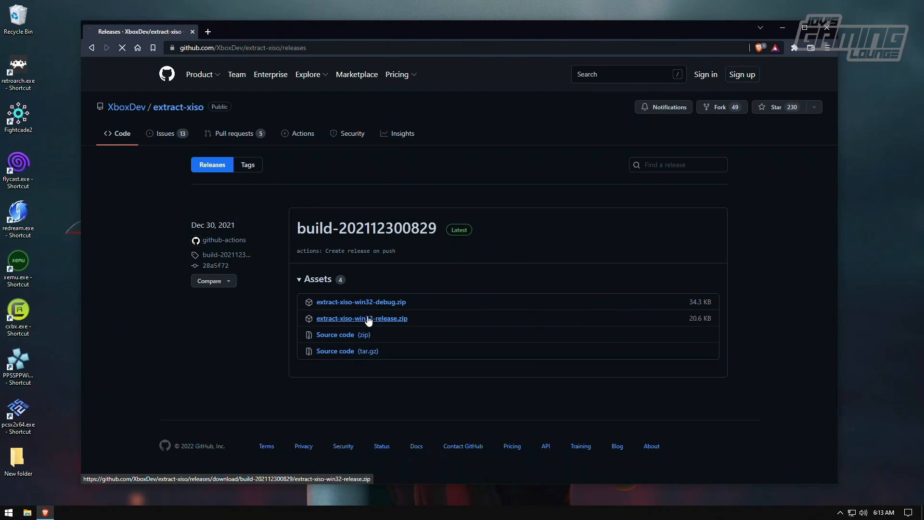
{"action": "left_click", "coordinate": [362, 319]}
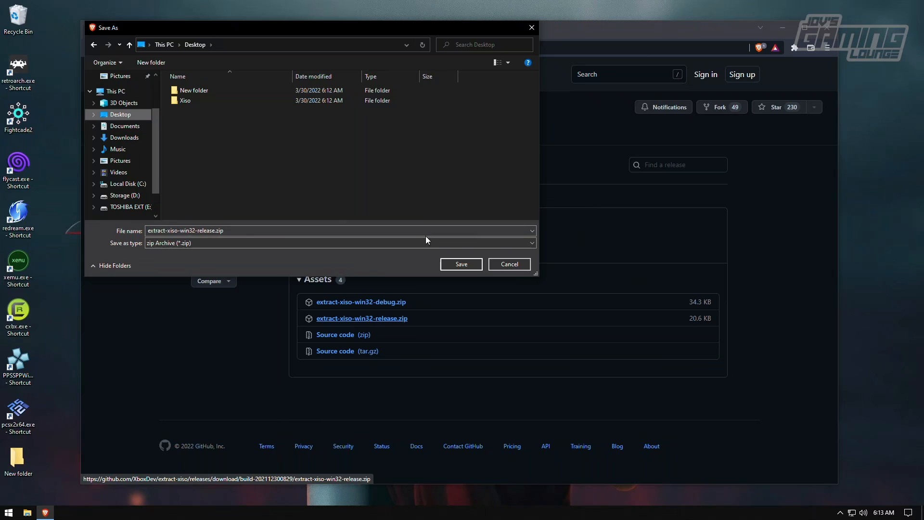
{"action": "left_click", "coordinate": [461, 264]}
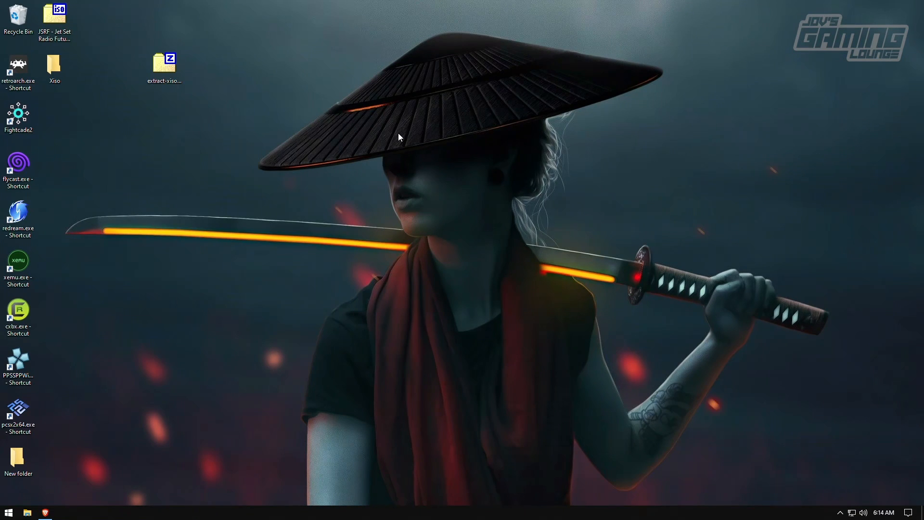
Move the extract-xiso zip into the Xiso folder and unpack it there with 7-Zip Extract Here
{"action": "left_click", "coordinate": [54, 63]}
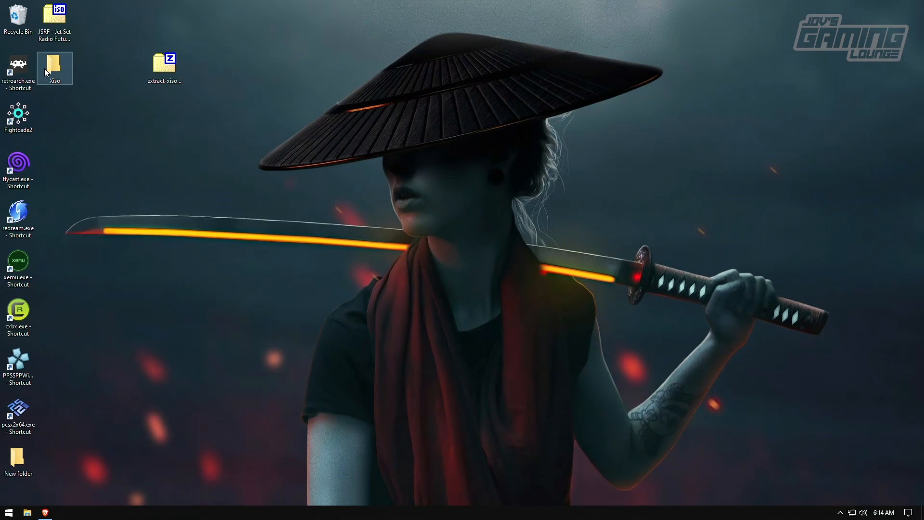
{"action": "left_click_drag", "start_coordinate": [163, 66], "coordinate": [62, 66]}
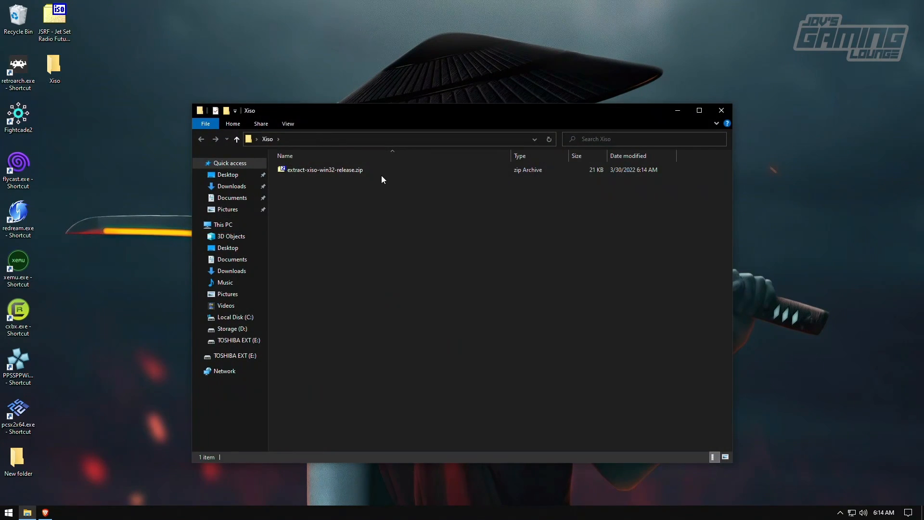
{"action": "right_click", "coordinate": [324, 170]}
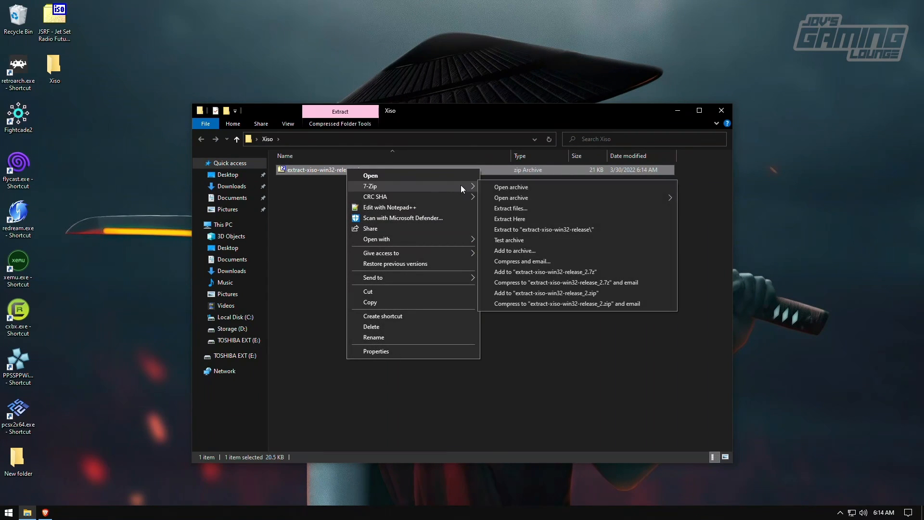
{"action": "left_click", "coordinate": [503, 222]}
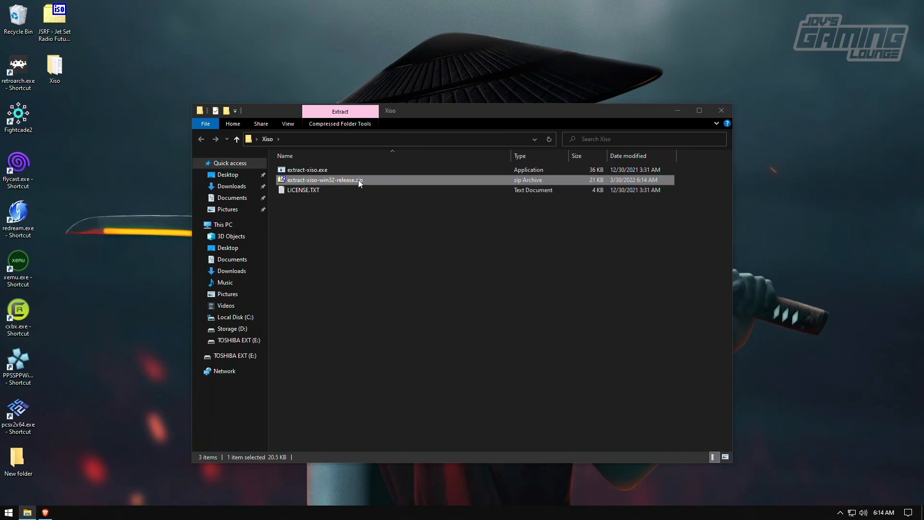
{"action": "mouse_move", "coordinate": [351, 209]}
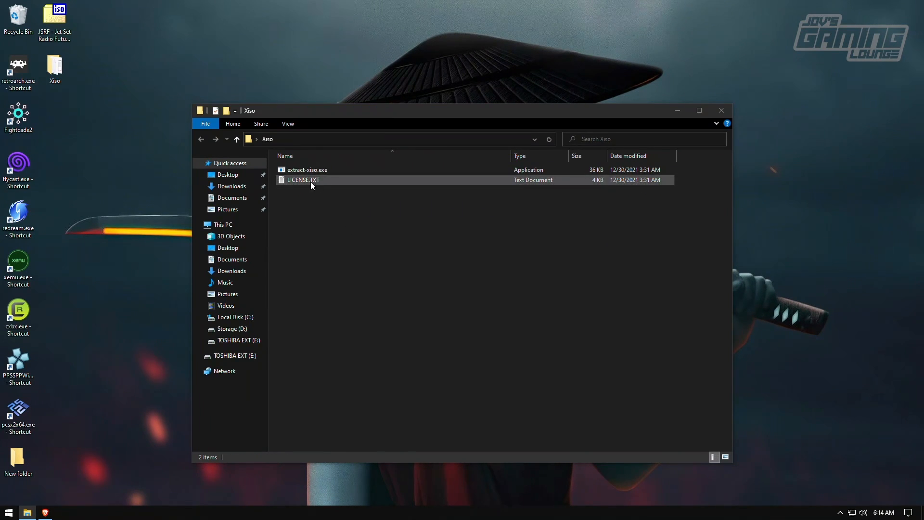
{"action": "left_click", "coordinate": [410, 207]}
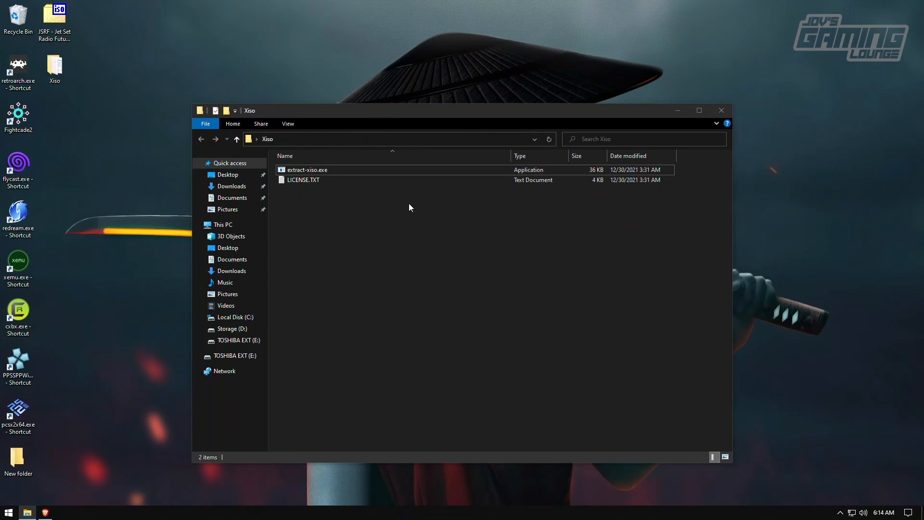
{"action": "left_click", "coordinate": [54, 22]}
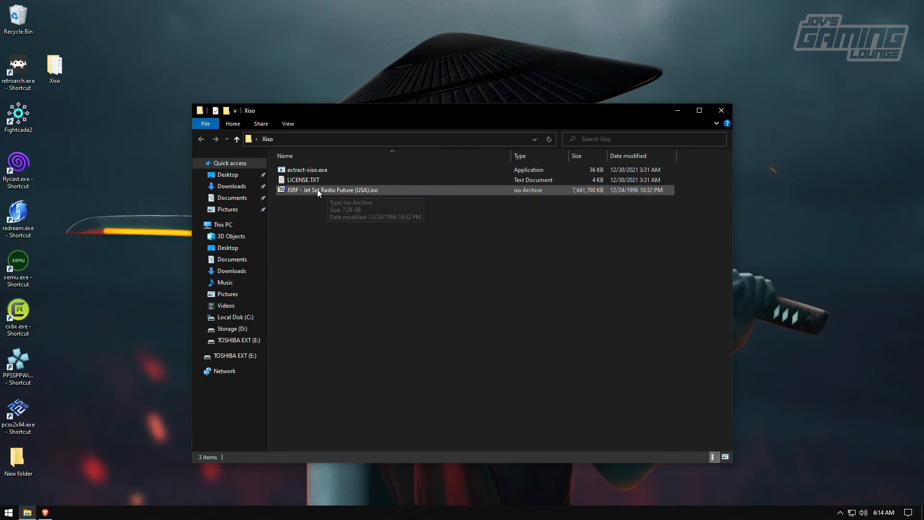
Rename the JSRF USA game ISO in the Xiso folder to JSRF.iso
{"action": "left_click", "coordinate": [330, 189]}
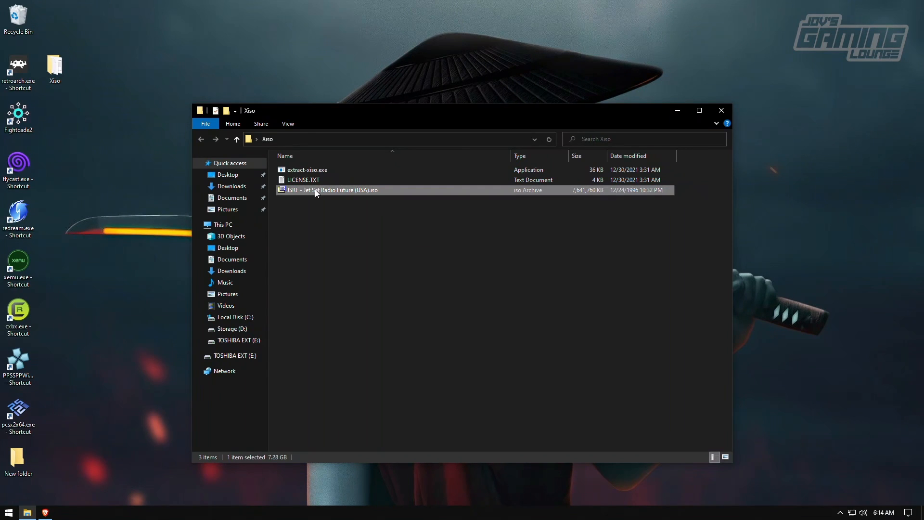
{"action": "left_click", "coordinate": [303, 180]}
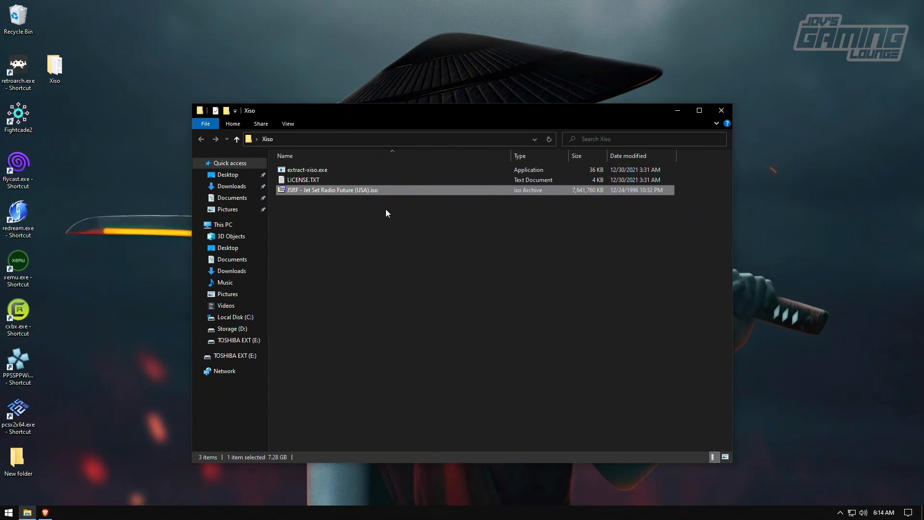
{"action": "mouse_move", "coordinate": [305, 195]}
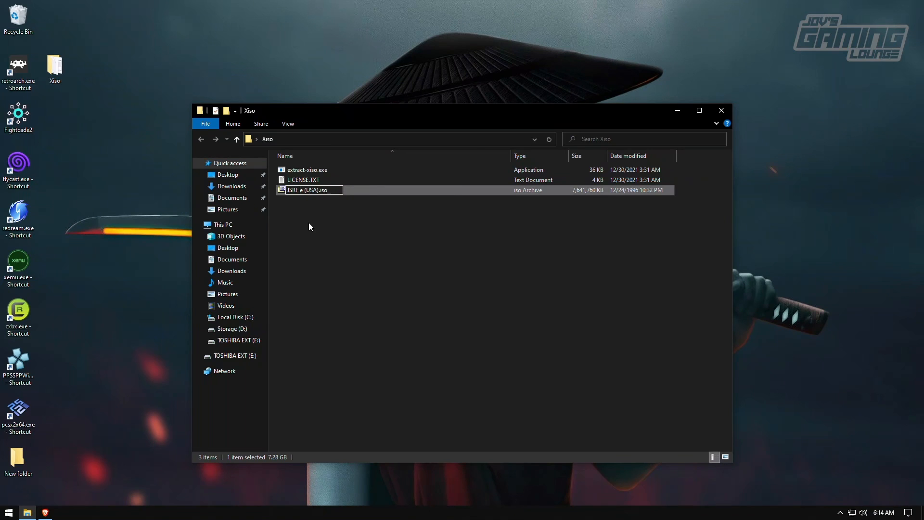
{"action": "type", "text": "JSRF iso"}
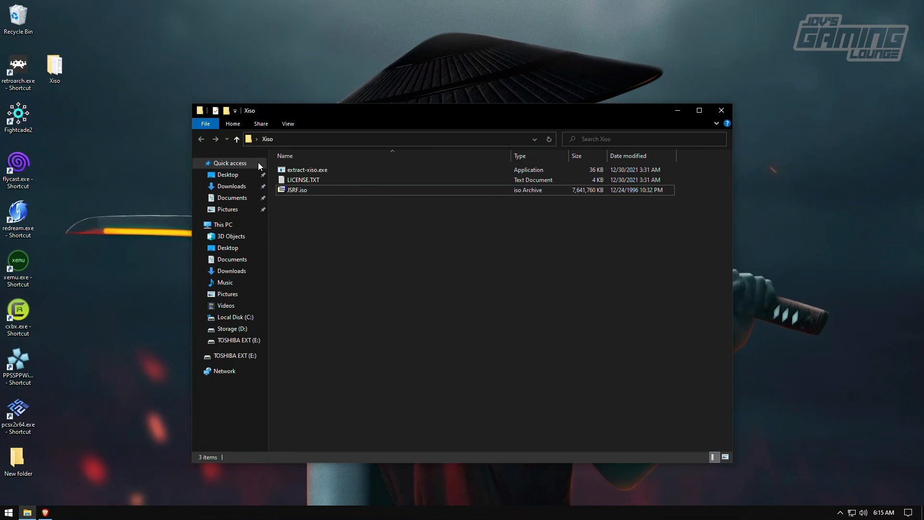
{"action": "left_click", "coordinate": [306, 169]}
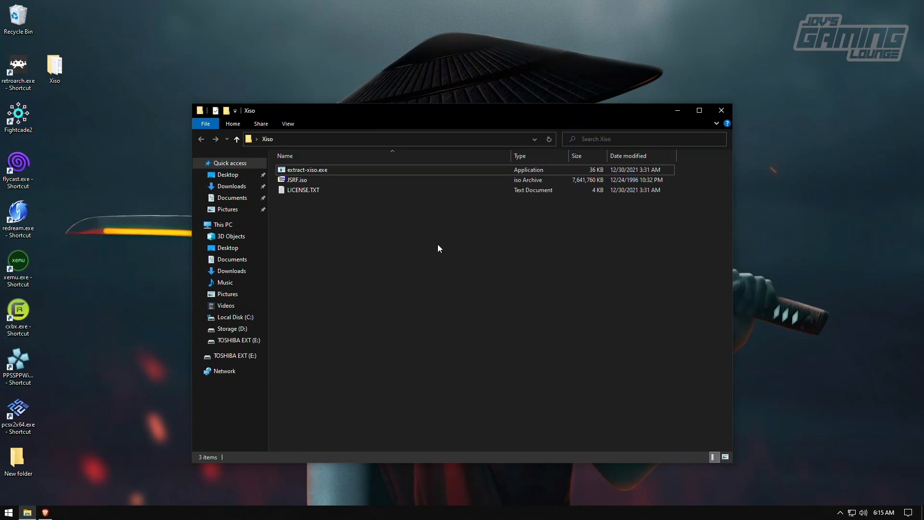
Start a PowerShell window in the Xiso folder
{"action": "right_click", "coordinate": [439, 248]}
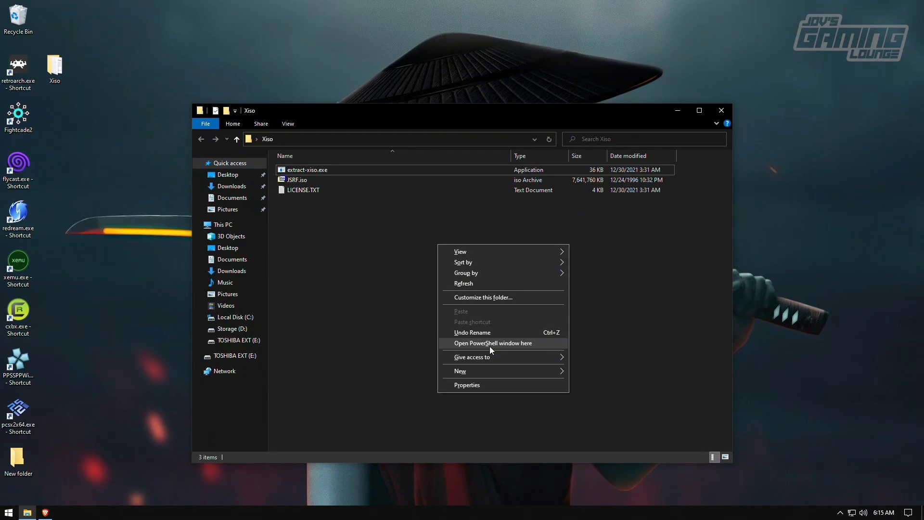
{"action": "left_click", "coordinate": [492, 343]}
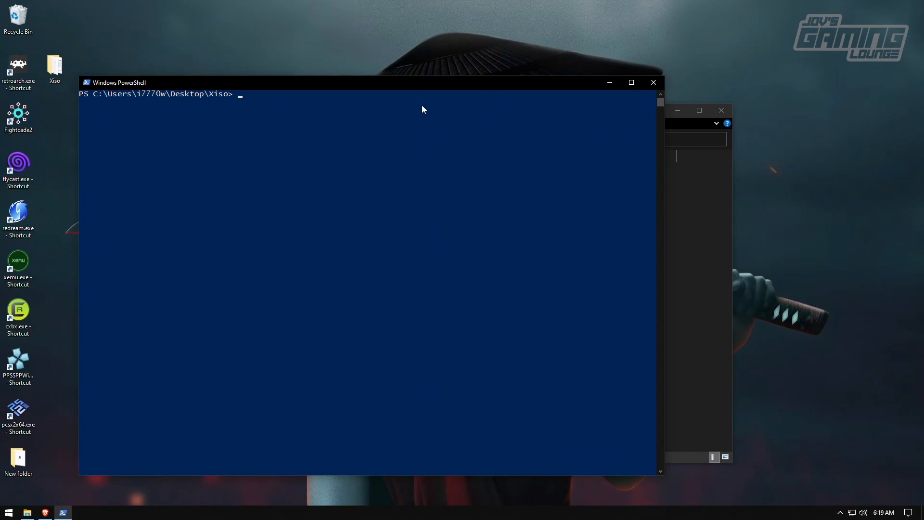
Run .\extract-xiso.exe -x '.\JSRF.iso' to extract the game files into the Xiso folder
{"action": "type", "text": ".\\extract-xiso.exe -x '.\\JSRF.iso'"}
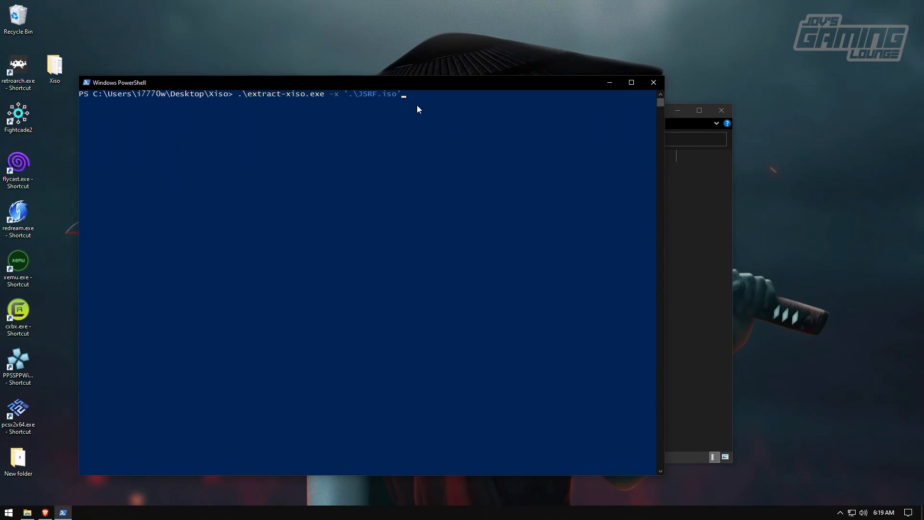
{"action": "mouse_move", "coordinate": [239, 105]}
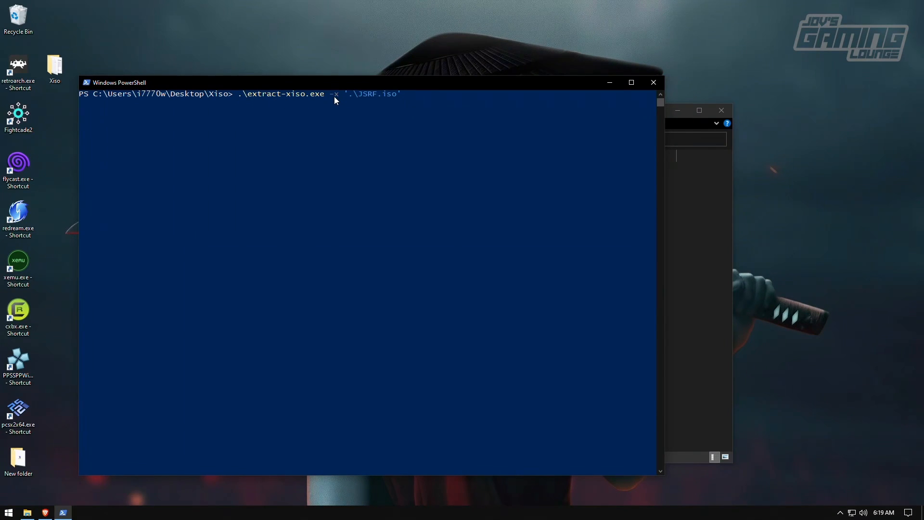
{"action": "mouse_move", "coordinate": [382, 99]}
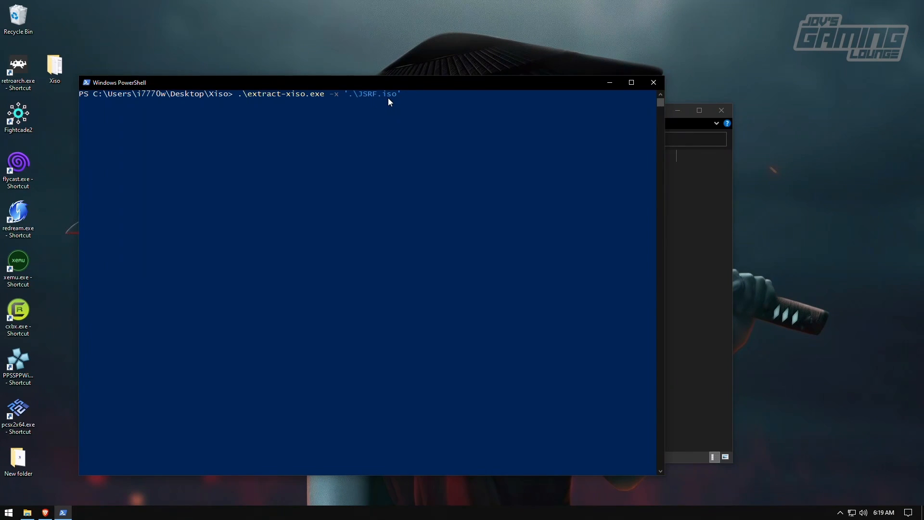
{"action": "mouse_move", "coordinate": [380, 99]}
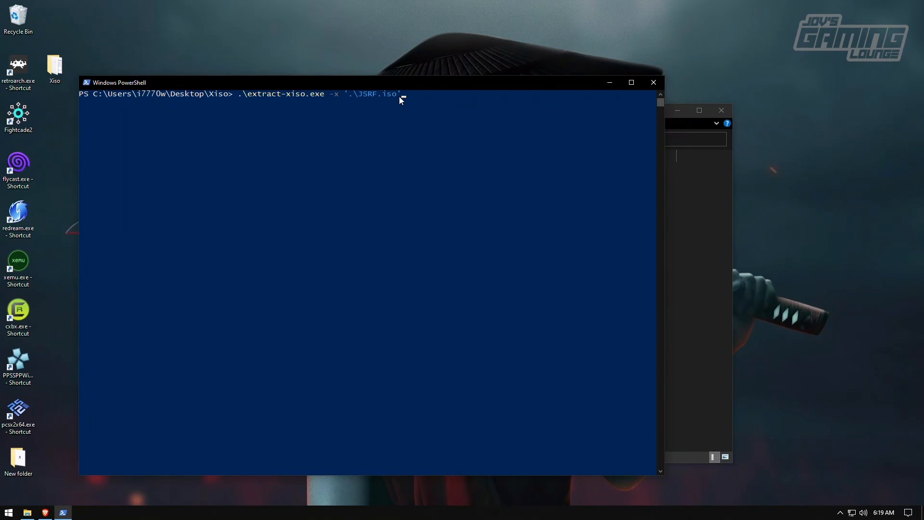
{"action": "mouse_move", "coordinate": [448, 114]}
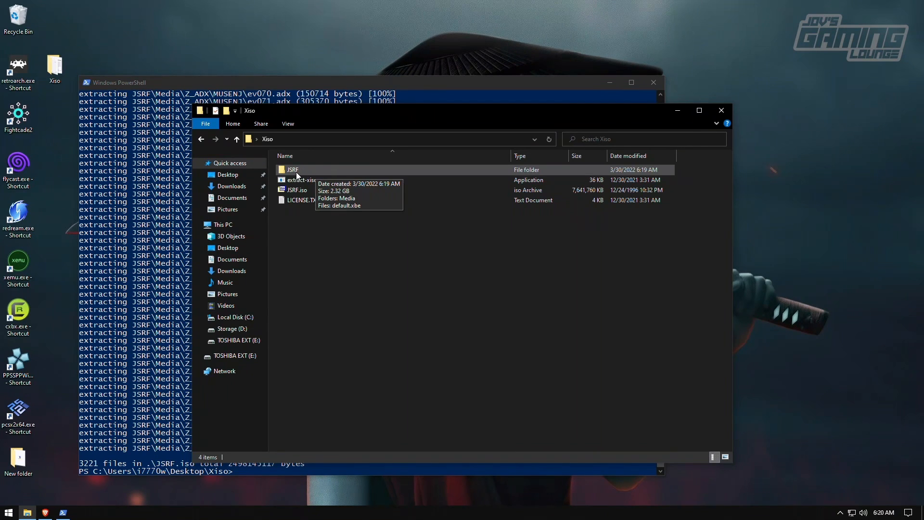
{"action": "mouse_move", "coordinate": [309, 171]}
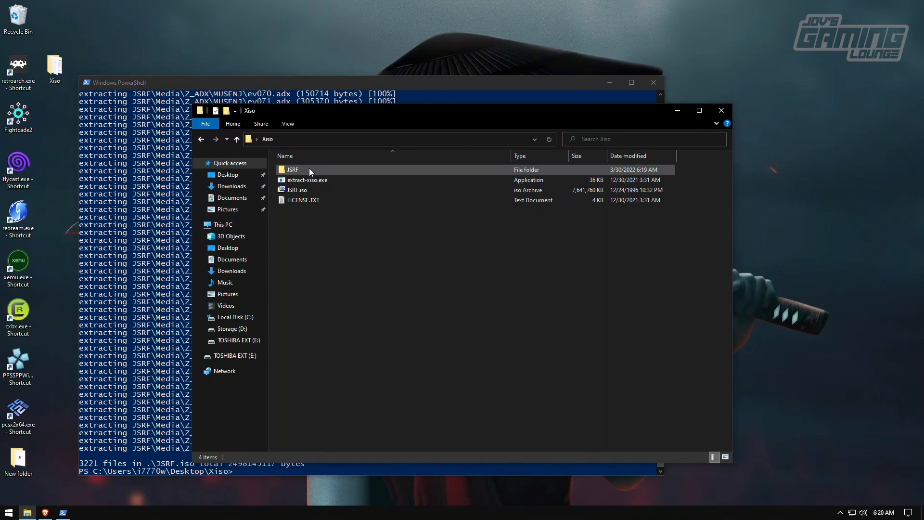
{"action": "double_click", "coordinate": [292, 169]}
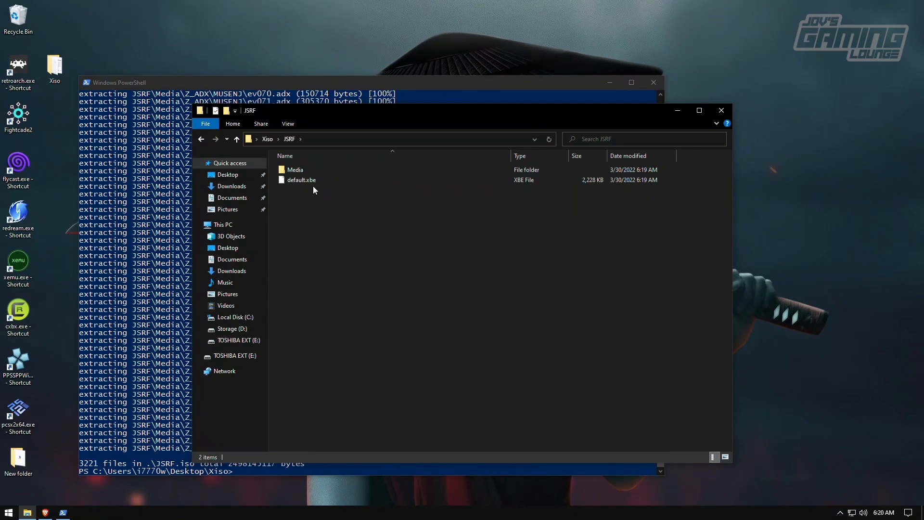
{"action": "left_click", "coordinate": [301, 180]}
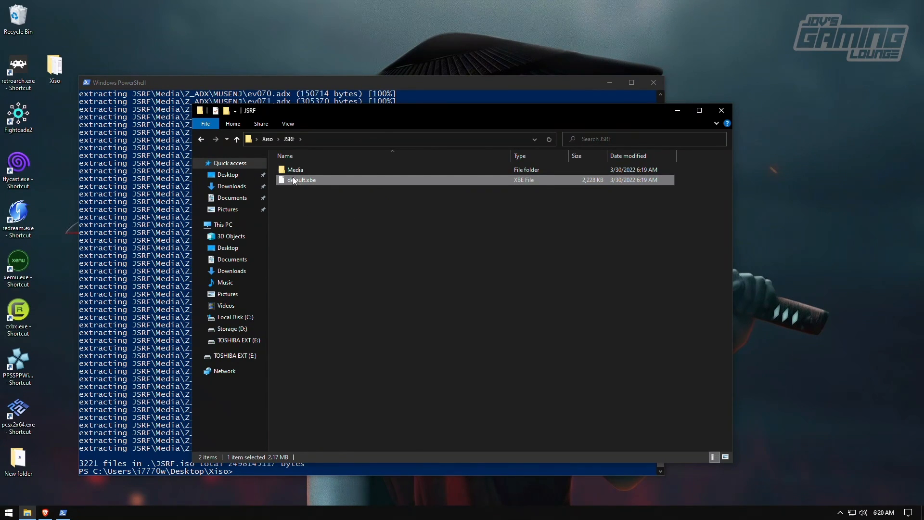
{"action": "left_click", "coordinate": [237, 139]}
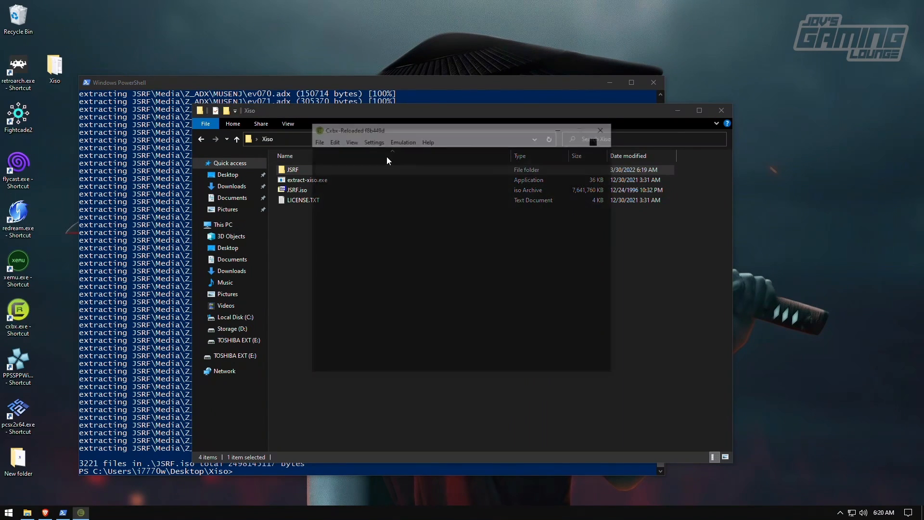
Load default.xbe from Desktop\Xiso\JSRF through File > Open Xbe in Cxbx-Reloaded
{"action": "left_click", "coordinate": [316, 139]}
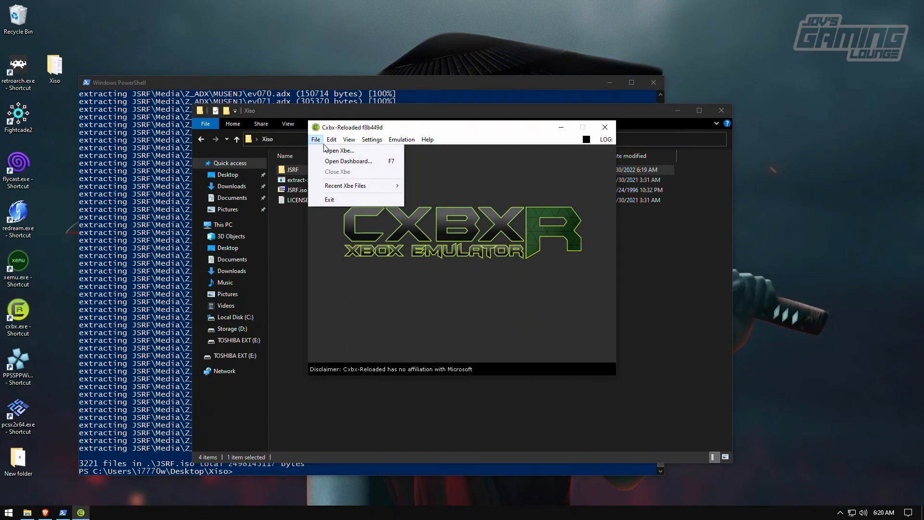
{"action": "left_click", "coordinate": [338, 150]}
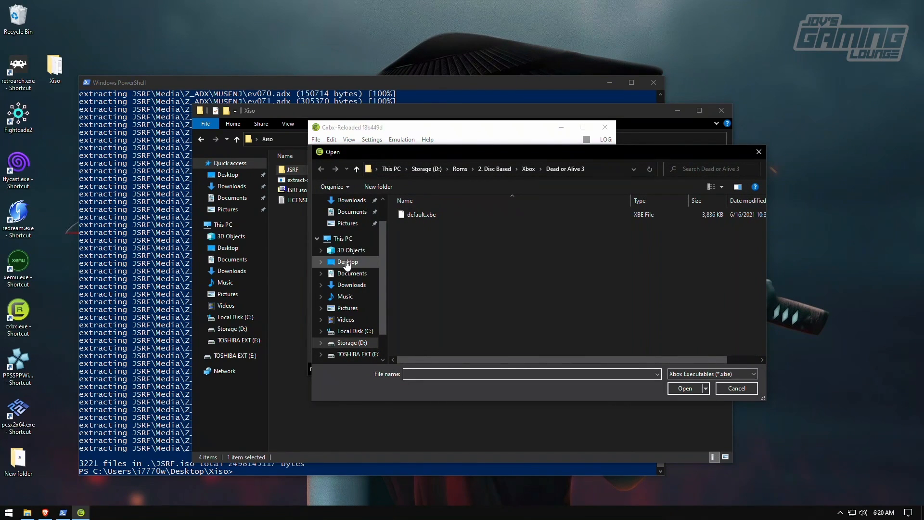
{"action": "left_click", "coordinate": [346, 262]}
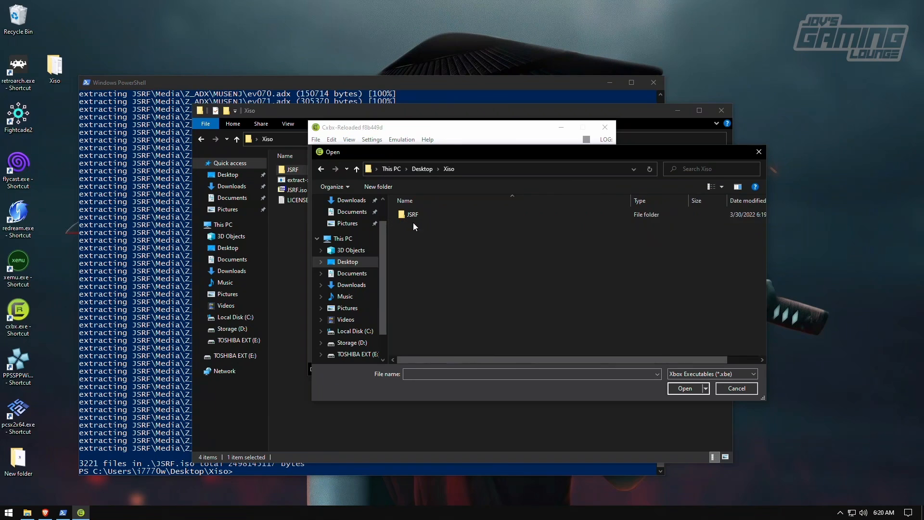
{"action": "double_click", "coordinate": [413, 214]}
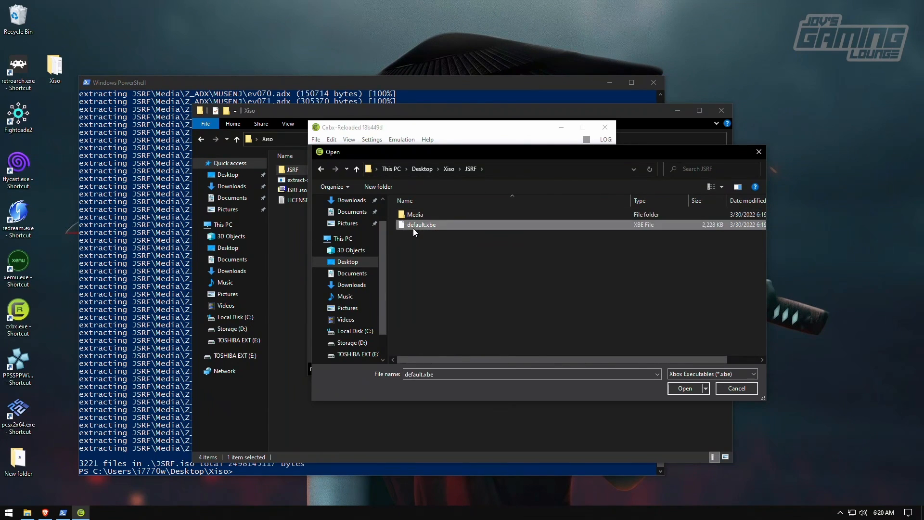
{"action": "left_click", "coordinate": [684, 388]}
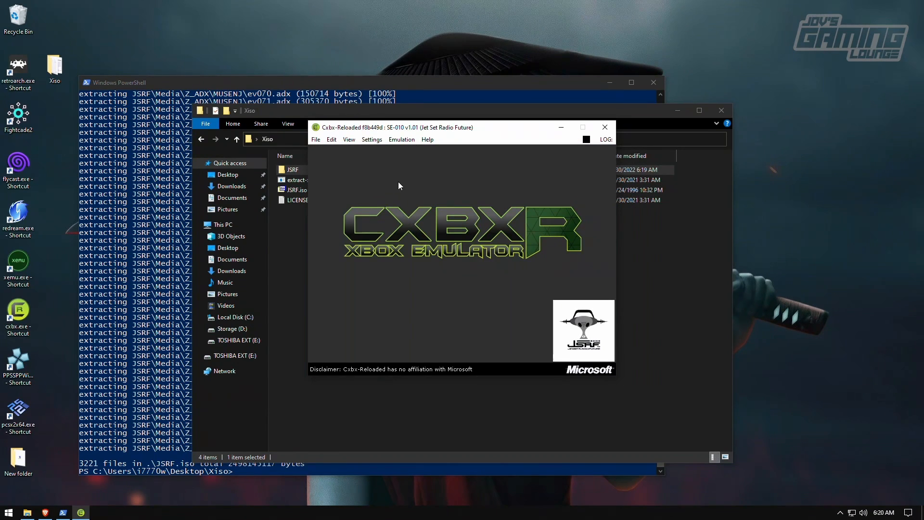
{"action": "mouse_move", "coordinate": [467, 267]}
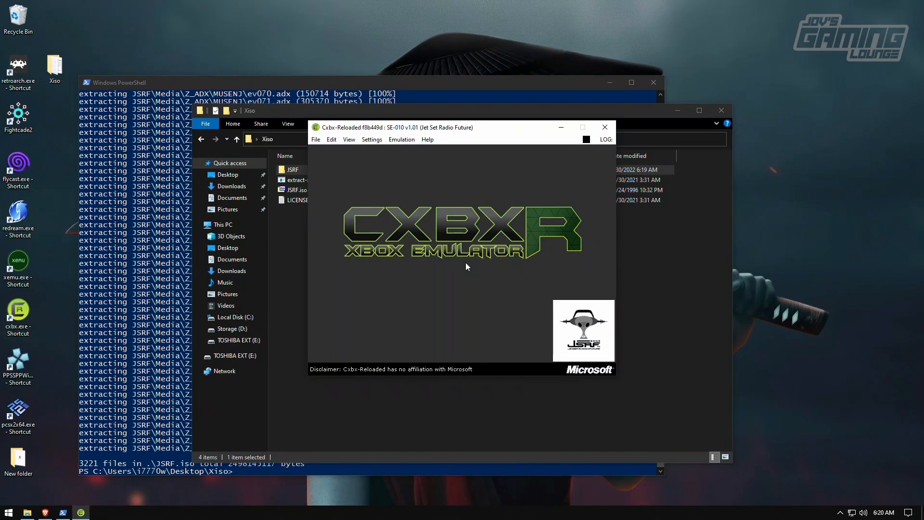
{"action": "mouse_move", "coordinate": [344, 230]}
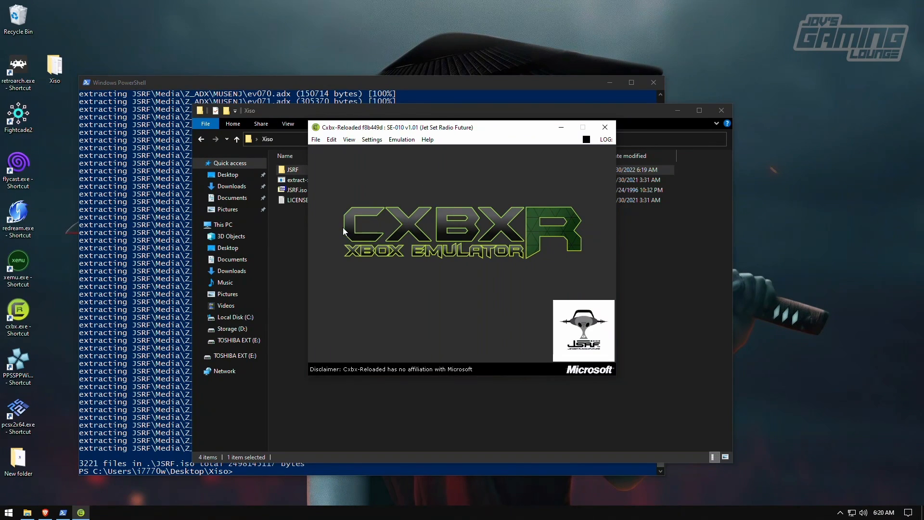
{"action": "mouse_move", "coordinate": [377, 149]}
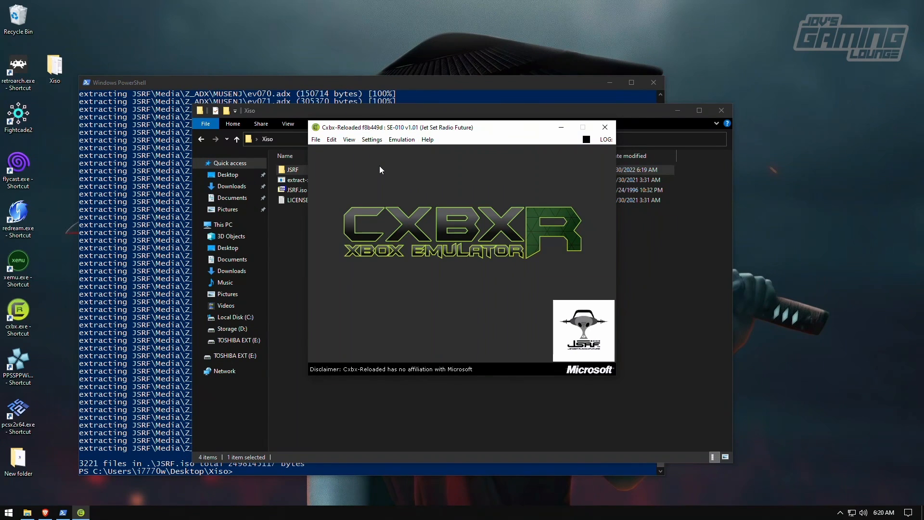
Boot Jet Set Radio Future with Emulation > Start to test it
{"action": "left_click", "coordinate": [401, 139]}
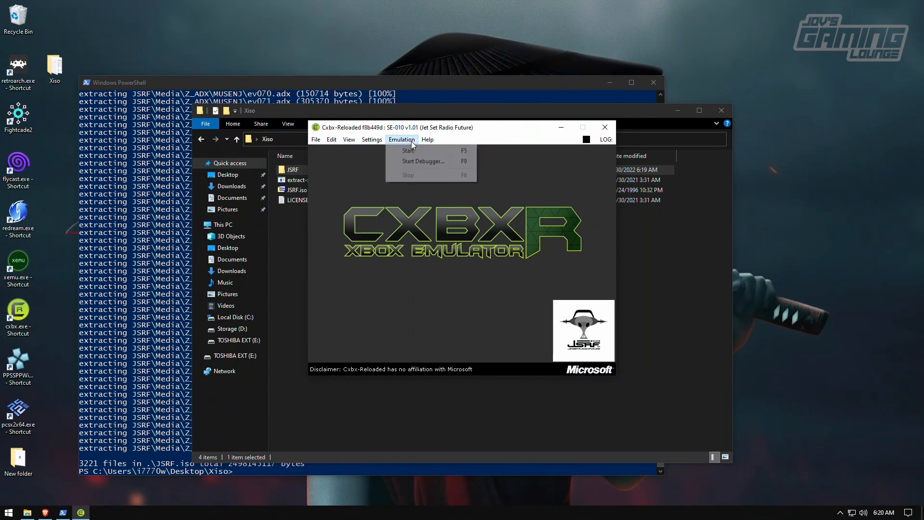
{"action": "left_click", "coordinate": [407, 150]}
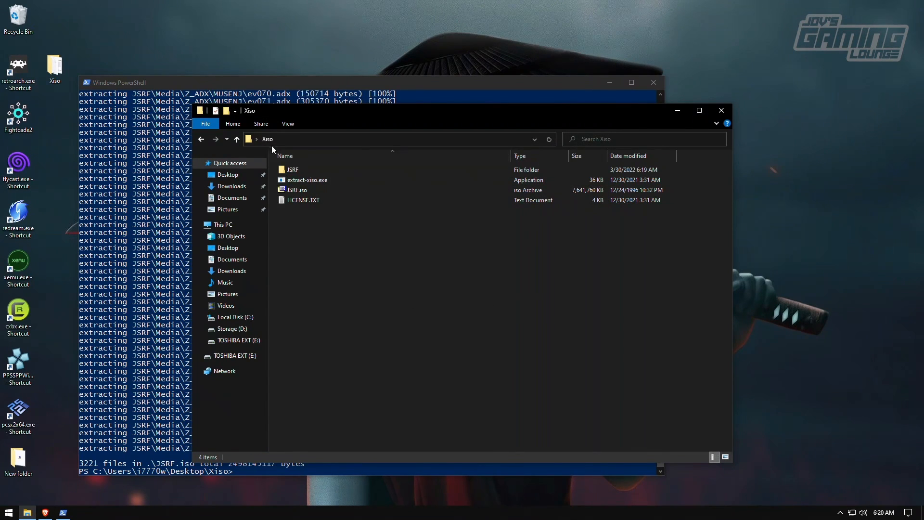
Move the JSRF folder from Xiso onto the desktop, then paste it back into Xiso
{"action": "left_click", "coordinate": [293, 170]}
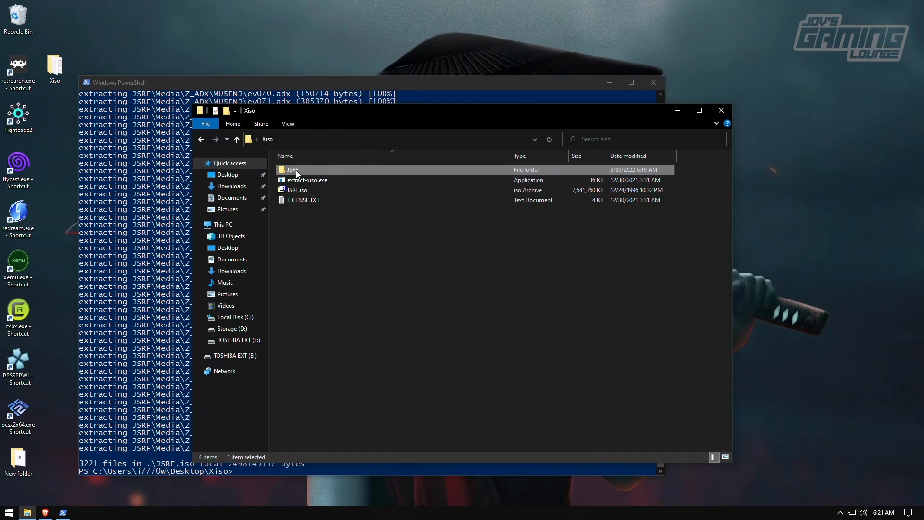
{"action": "left_click_drag", "start_coordinate": [292, 170], "coordinate": [384, 19]}
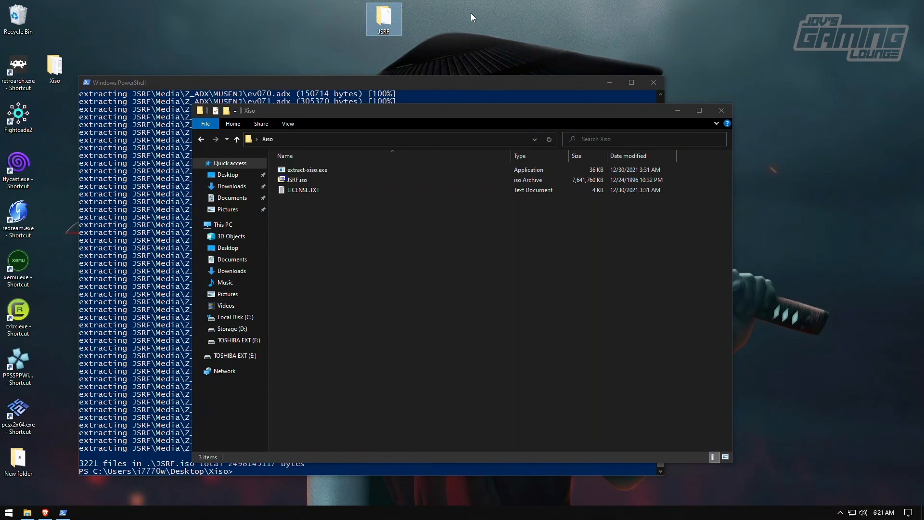
{"action": "mouse_move", "coordinate": [373, 238]}
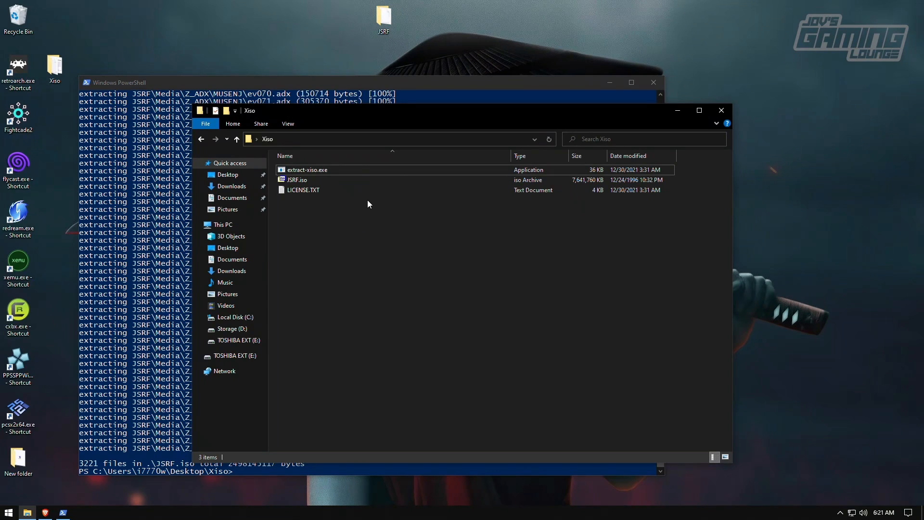
{"action": "right_click", "coordinate": [384, 18]}
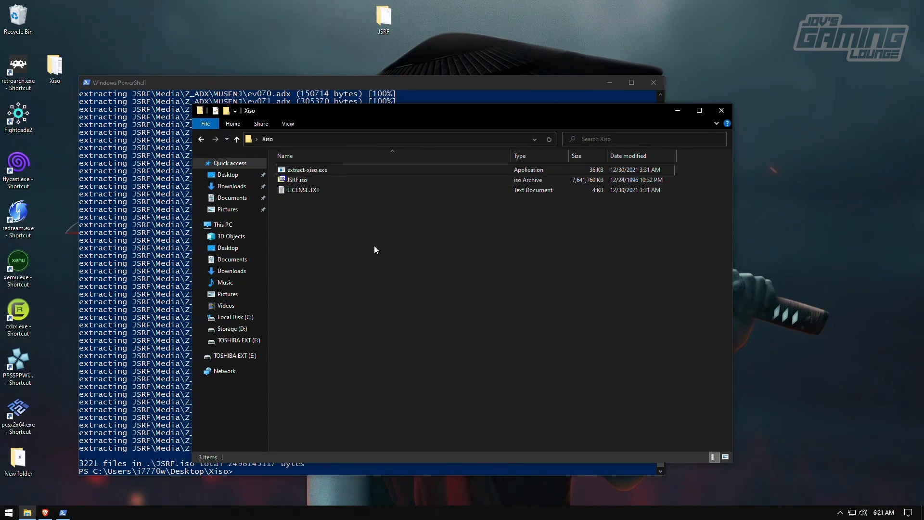
{"action": "mouse_move", "coordinate": [461, 286]}
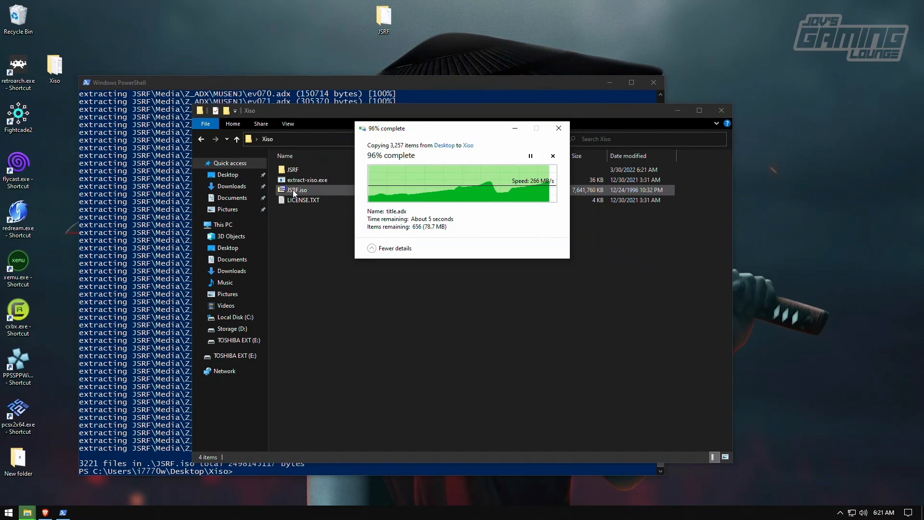
{"action": "left_click", "coordinate": [176, 58]}
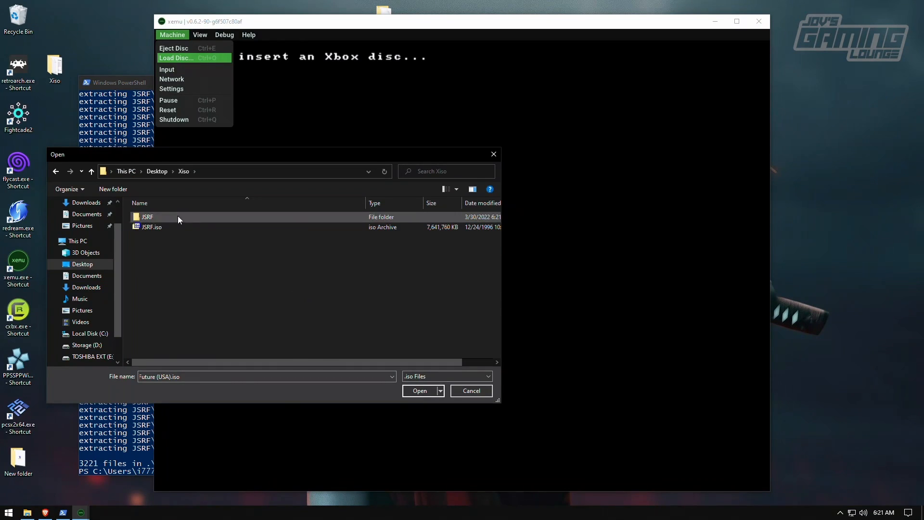
{"action": "left_click", "coordinate": [152, 228]}
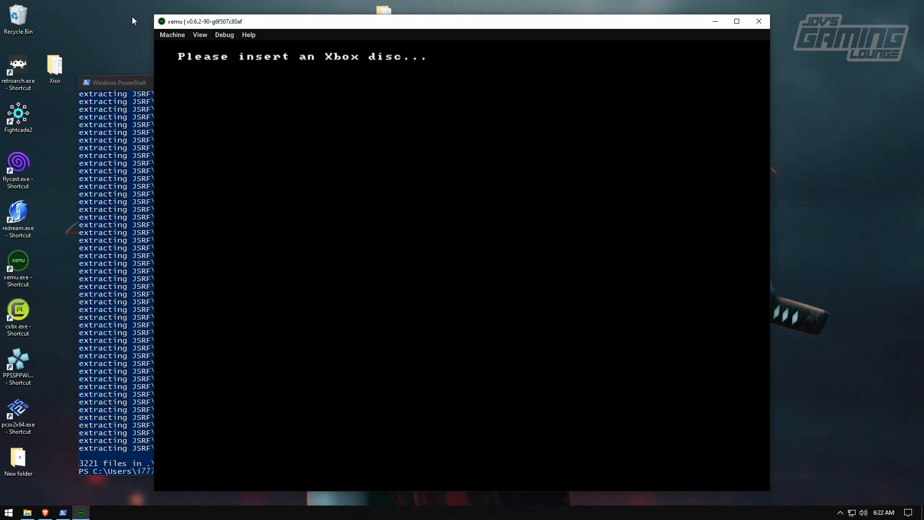
{"action": "left_click", "coordinate": [172, 34]}
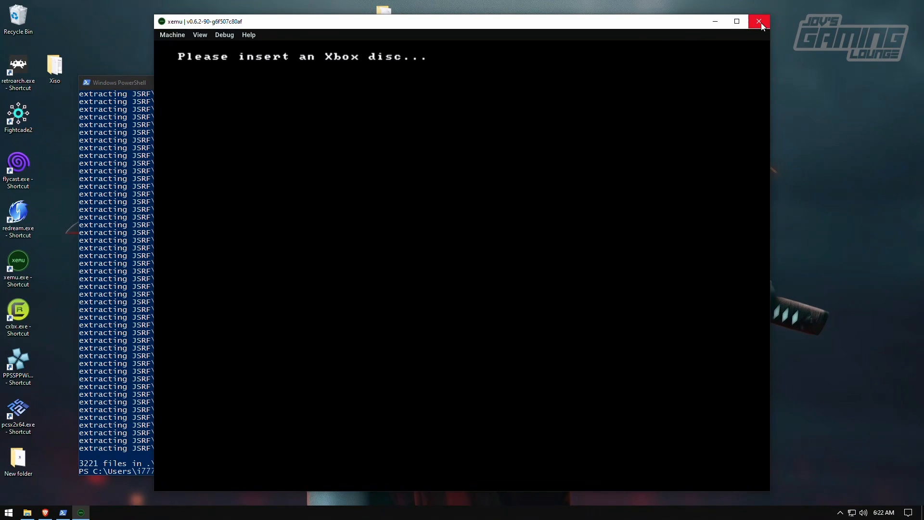
{"action": "left_click", "coordinate": [760, 22]}
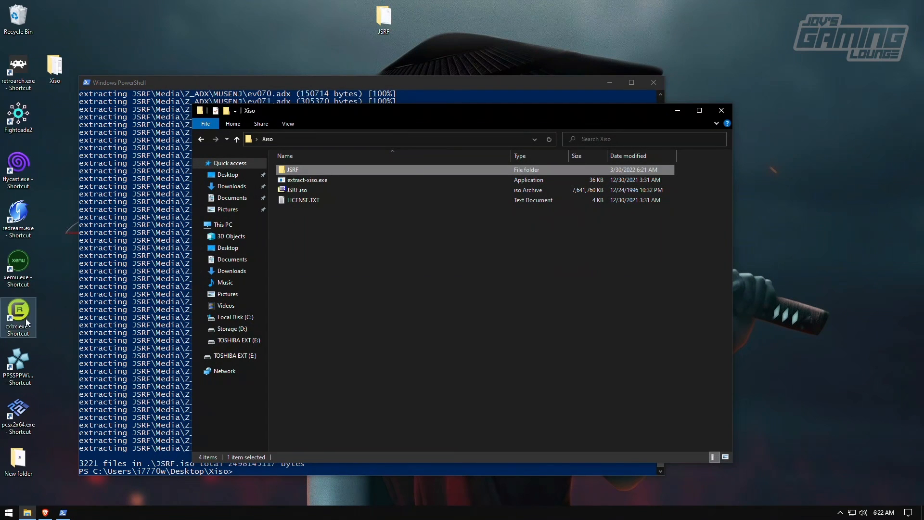
Confirm the extracted JSRF folder sits beside JSRF.iso in Xiso, then return to PowerShell
{"action": "double_click", "coordinate": [17, 263]}
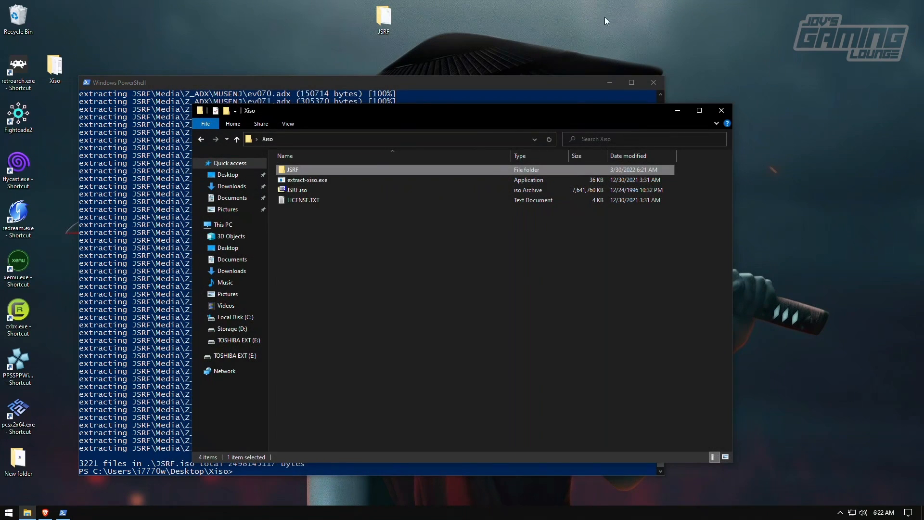
{"action": "left_click", "coordinate": [297, 190]}
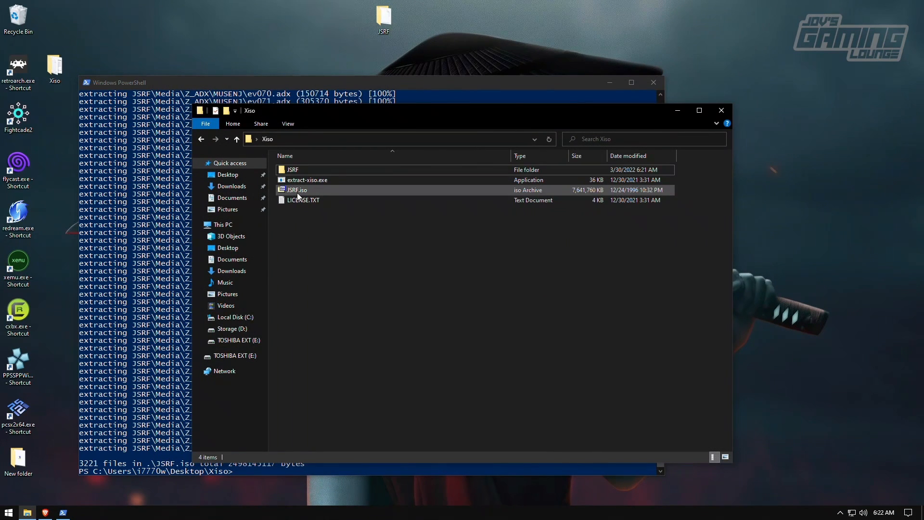
{"action": "left_click", "coordinate": [292, 169]}
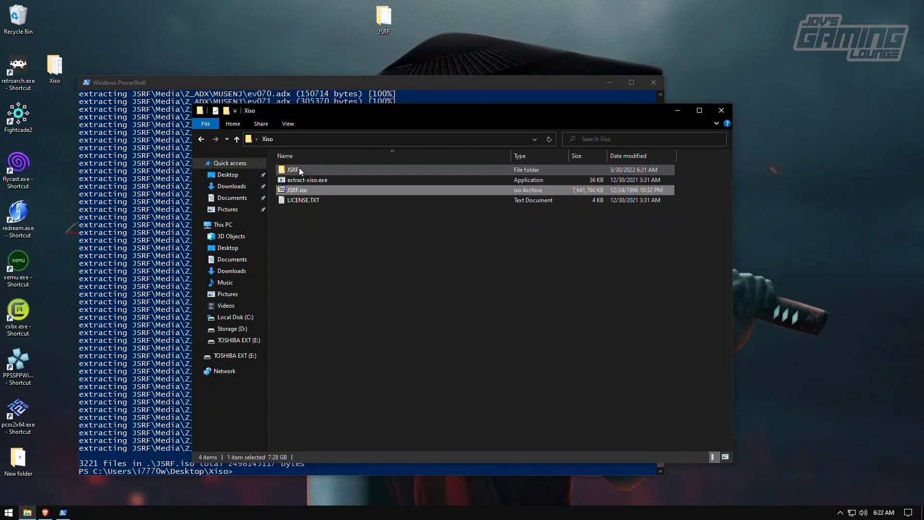
{"action": "left_click", "coordinate": [293, 169]}
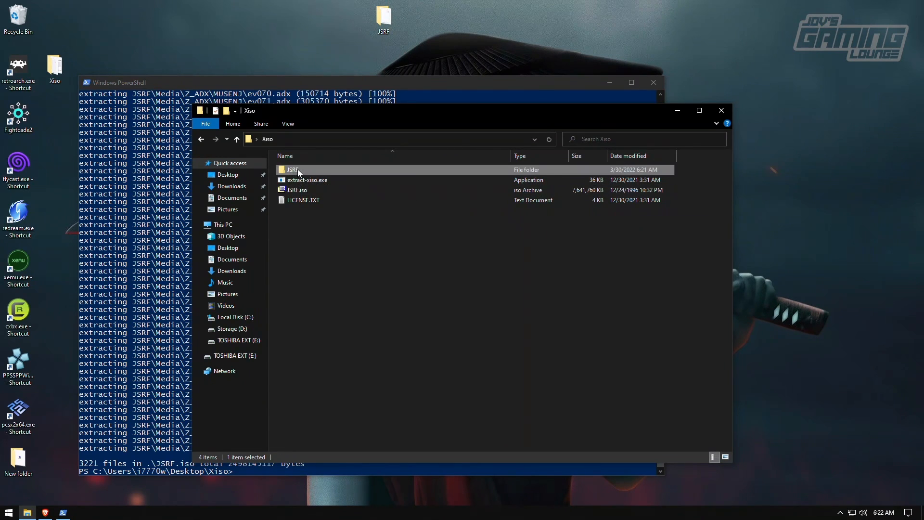
{"action": "mouse_move", "coordinate": [303, 171]}
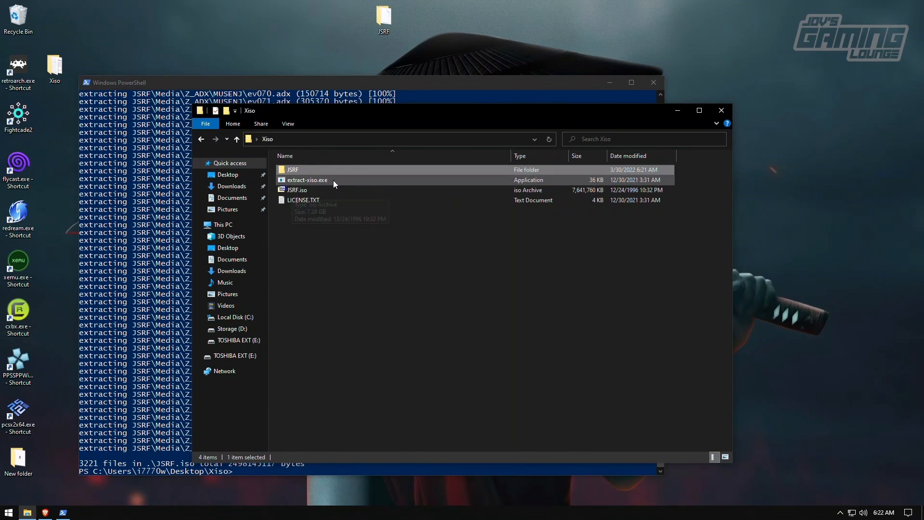
{"action": "mouse_move", "coordinate": [3, 250]}
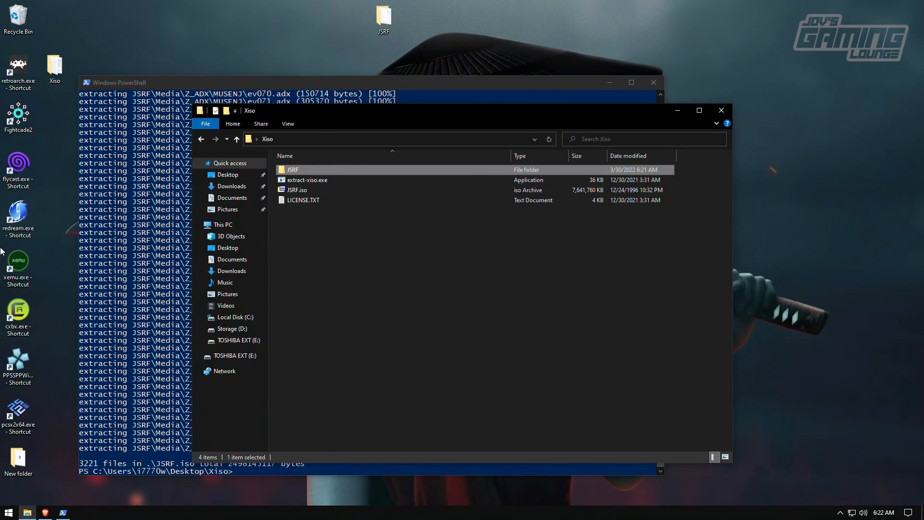
{"action": "left_click", "coordinate": [388, 239]}
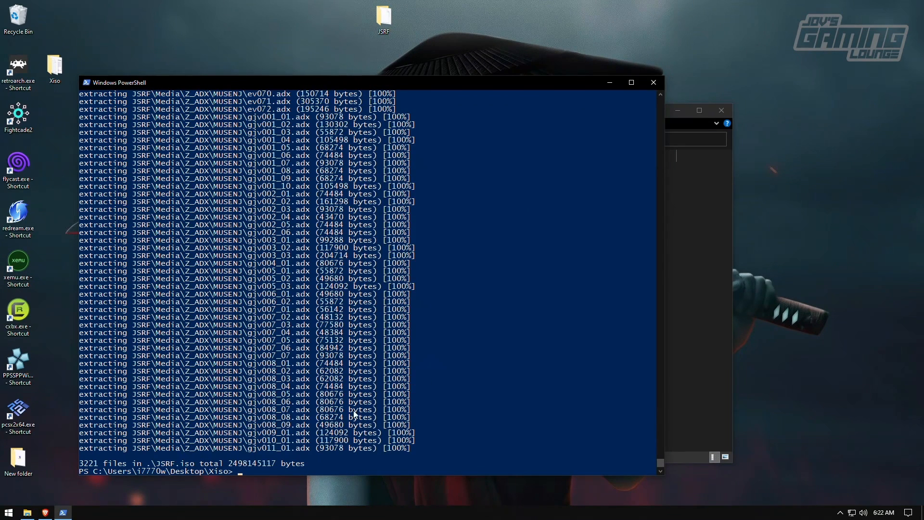
Enter the extract-xiso -c build command for the JSRF folder at the prompt without running it
{"action": "type", "text": ".\\extract-xiso.exe -x '.\\JSRF.iso'"}
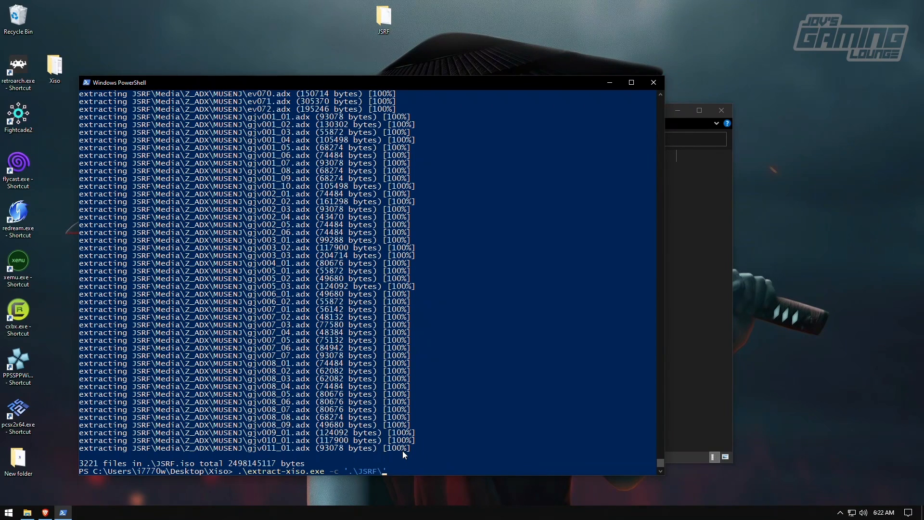
{"action": "mouse_move", "coordinate": [722, 217]}
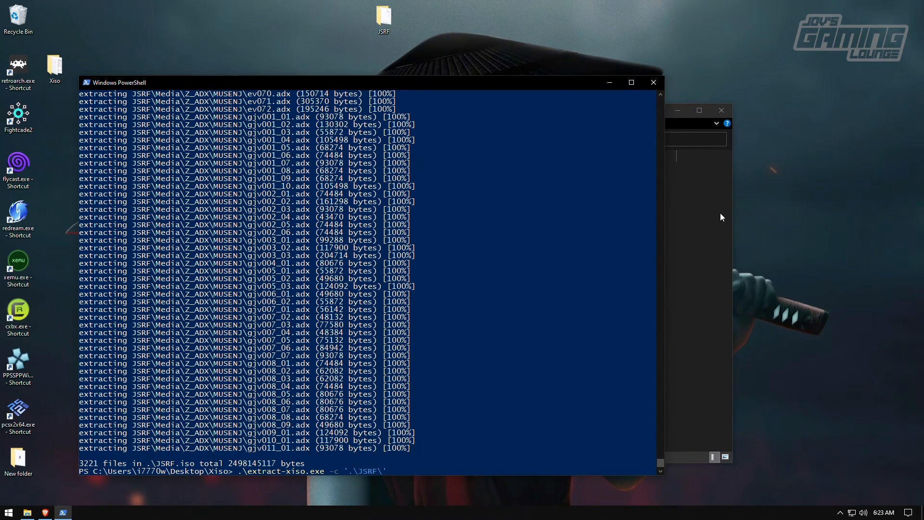
{"action": "mouse_move", "coordinate": [518, 411]}
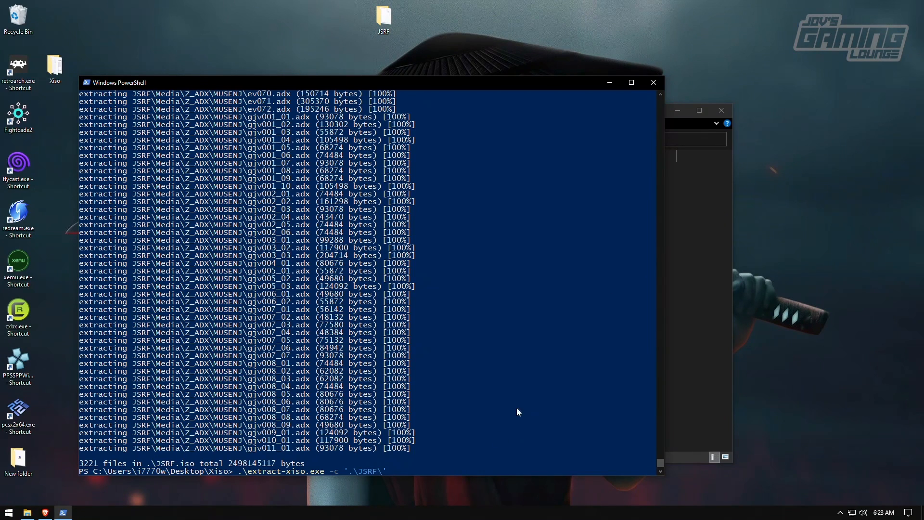
{"action": "mouse_move", "coordinate": [367, 476]}
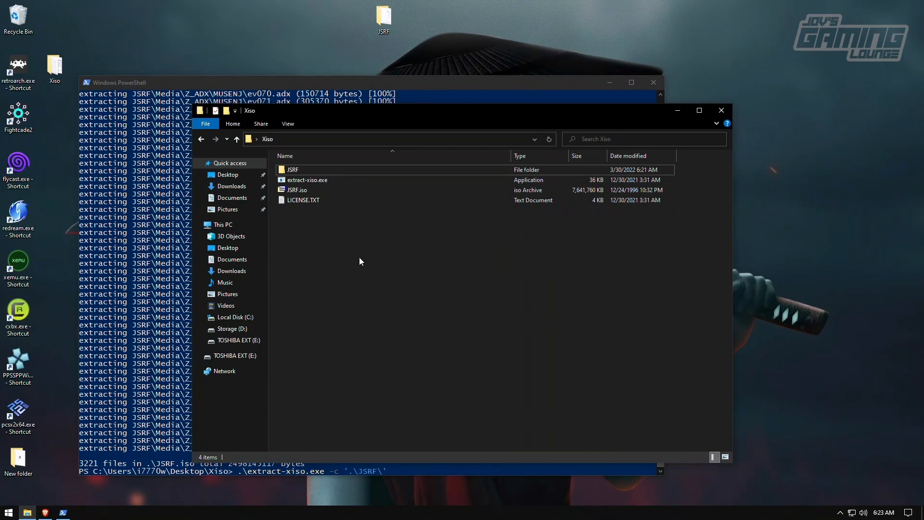
Rename the extracted JSRF folder to JSRFxiso and confirm the new name
{"action": "left_click", "coordinate": [293, 169]}
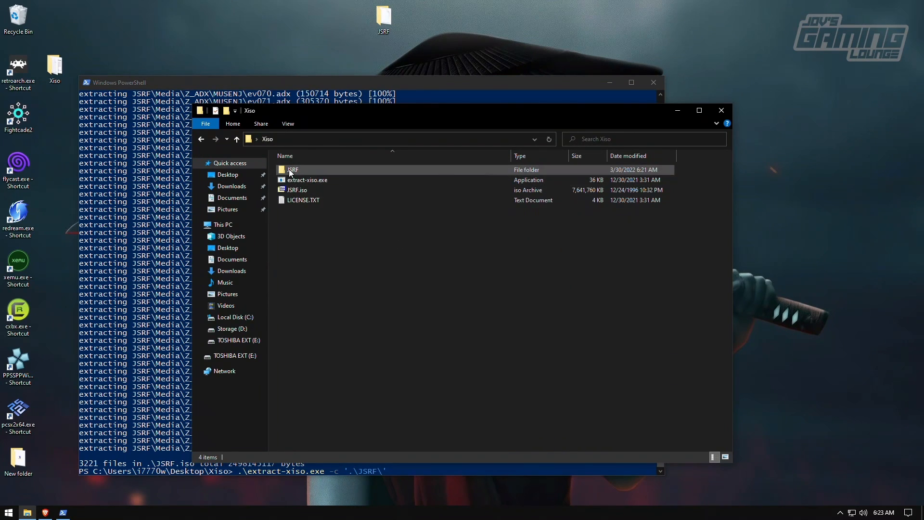
{"action": "left_click", "coordinate": [292, 169]}
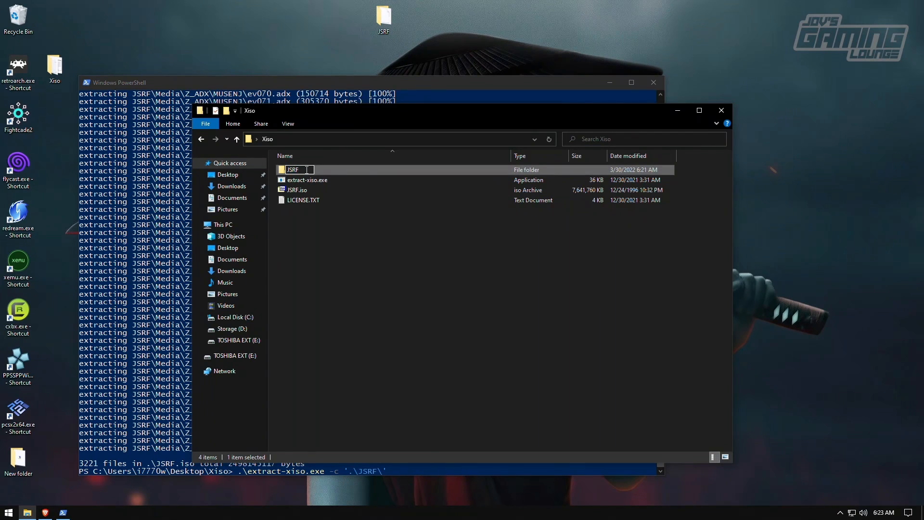
{"action": "type", "text": "xis"}
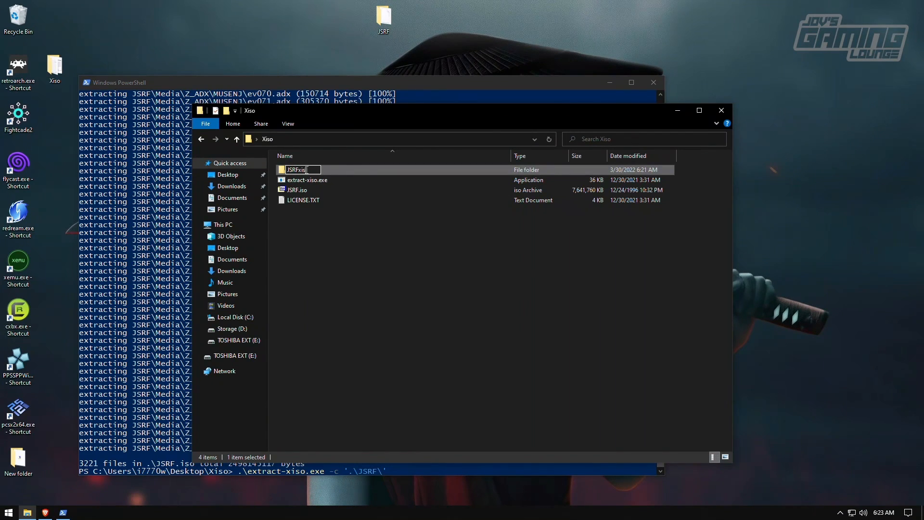
{"action": "left_click", "coordinate": [433, 306]}
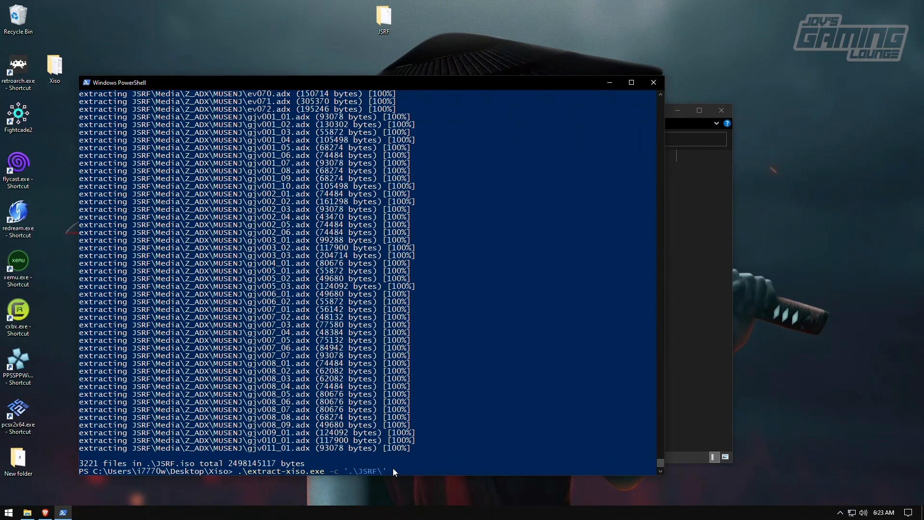
Run extract-xiso -c on the renamed JSRFxiso folder to build JSRFxiso.iso
{"action": "type", "text": "xi\\"}
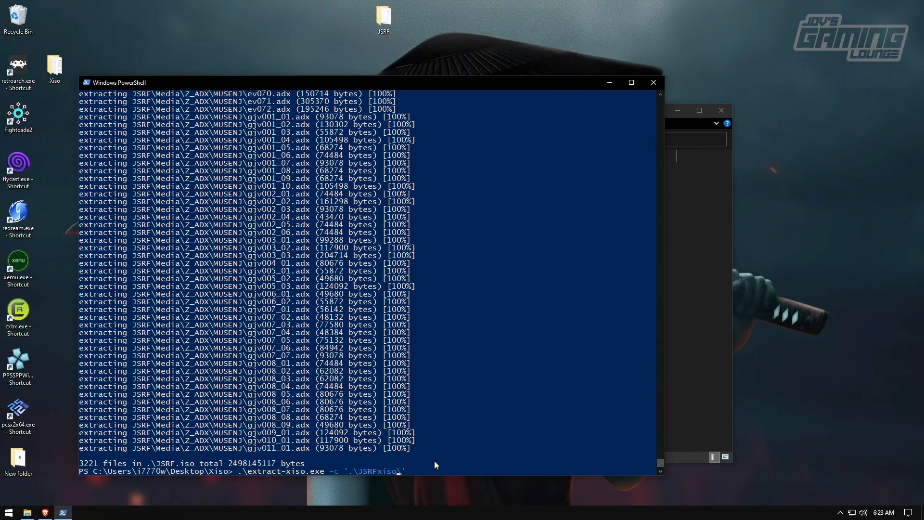
{"action": "mouse_move", "coordinate": [666, 338]}
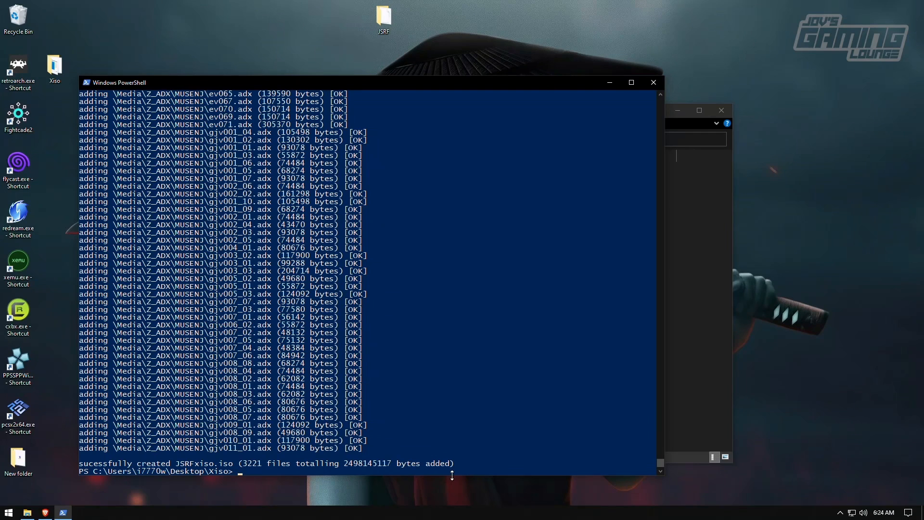
{"action": "mouse_move", "coordinate": [597, 428]}
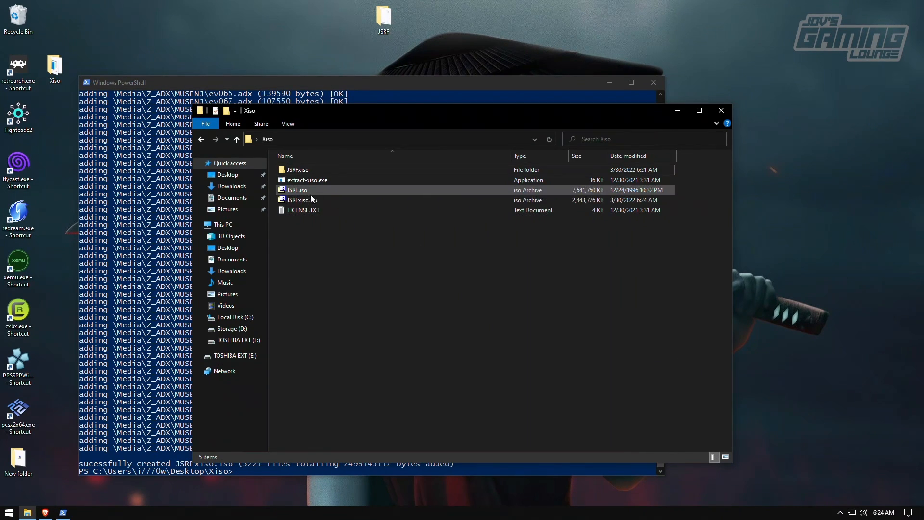
Check JSRFxiso.iso is about 2.33 GB, then start xemu from the desktop shortcut
{"action": "left_click", "coordinate": [300, 200]}
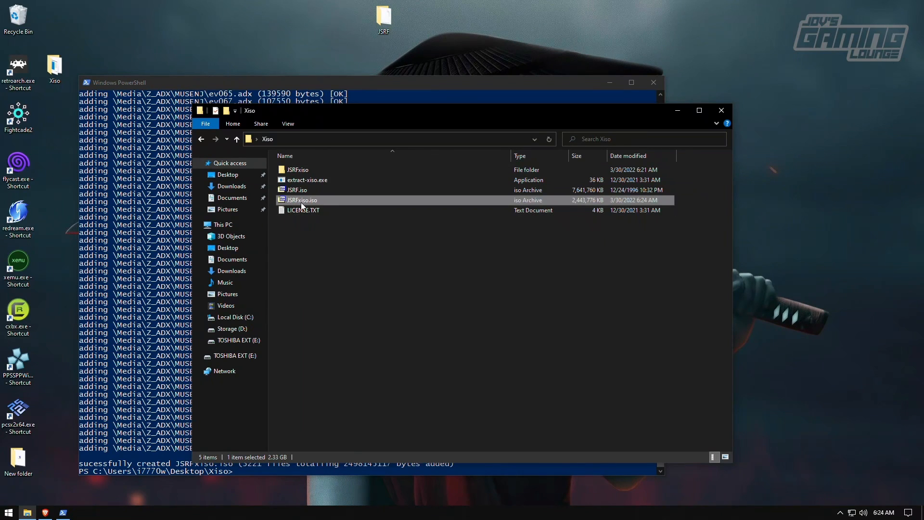
{"action": "mouse_move", "coordinate": [585, 201]}
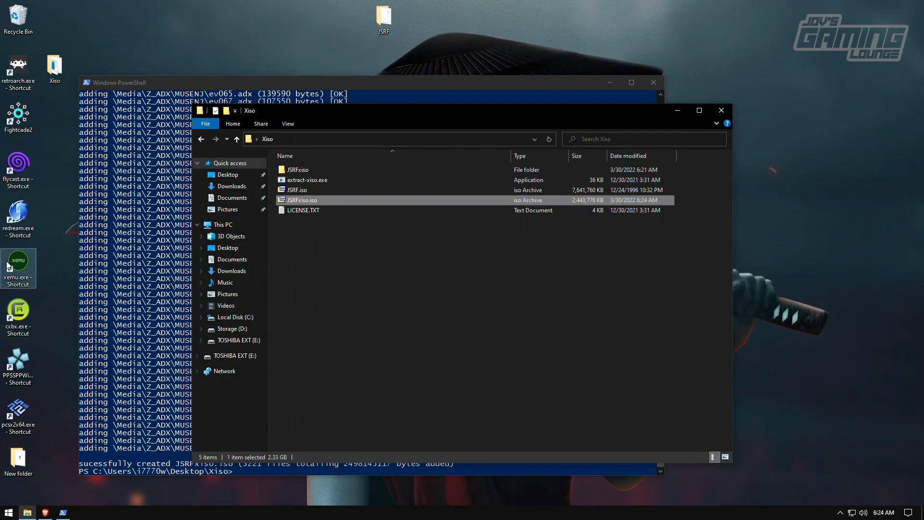
{"action": "double_click", "coordinate": [17, 264]}
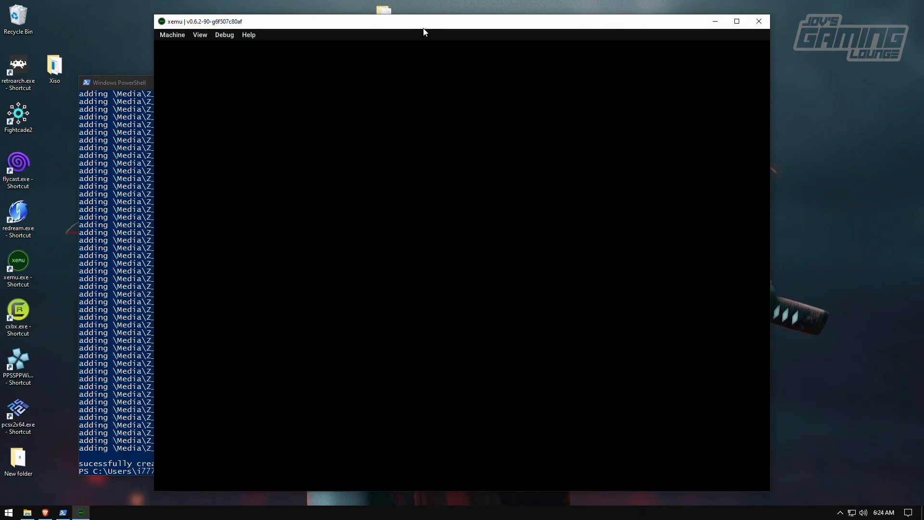
Load JSRFxiso.iso via Machine > Load Disc, boot to the SEGA logo, then close xemu
{"action": "left_click", "coordinate": [172, 34]}
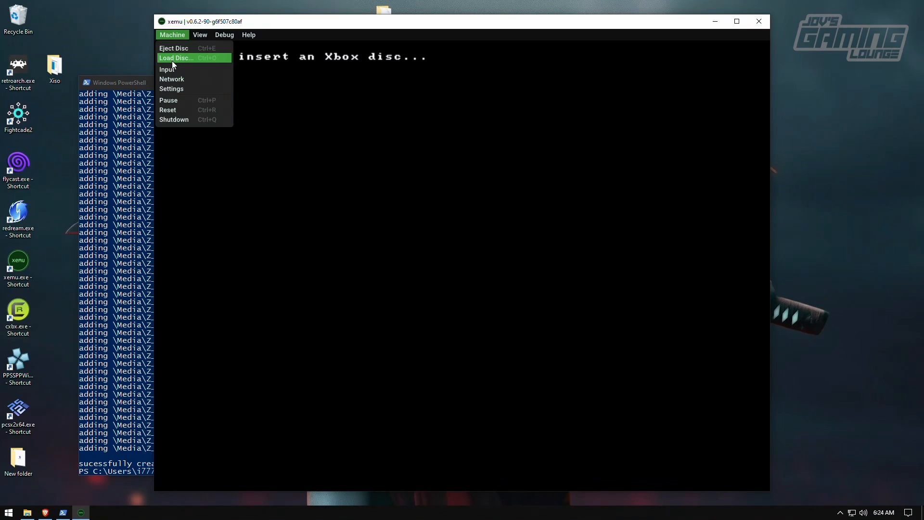
{"action": "left_click", "coordinate": [175, 57]}
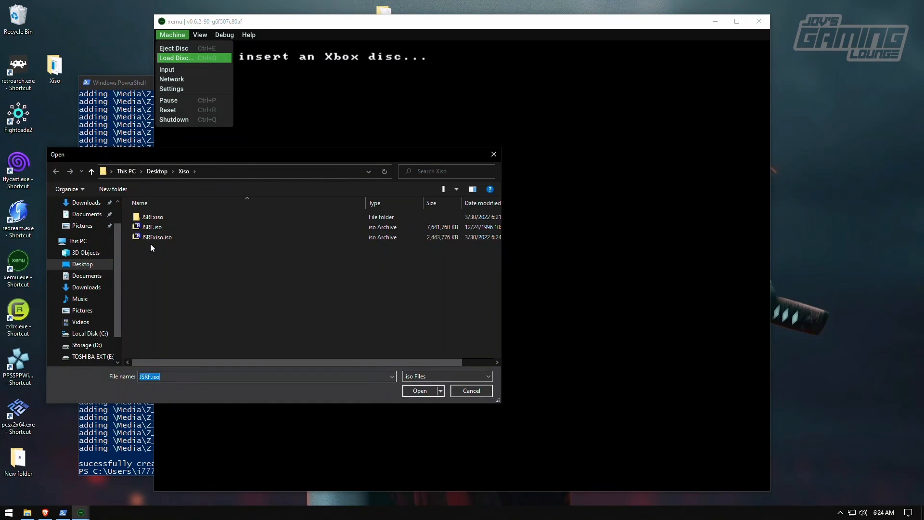
{"action": "left_click", "coordinate": [471, 390]}
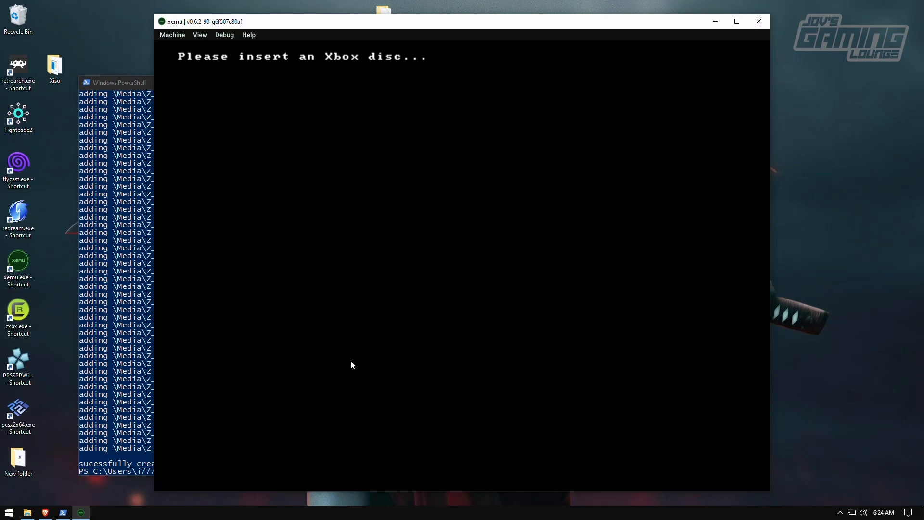
{"action": "mouse_move", "coordinate": [345, 359]}
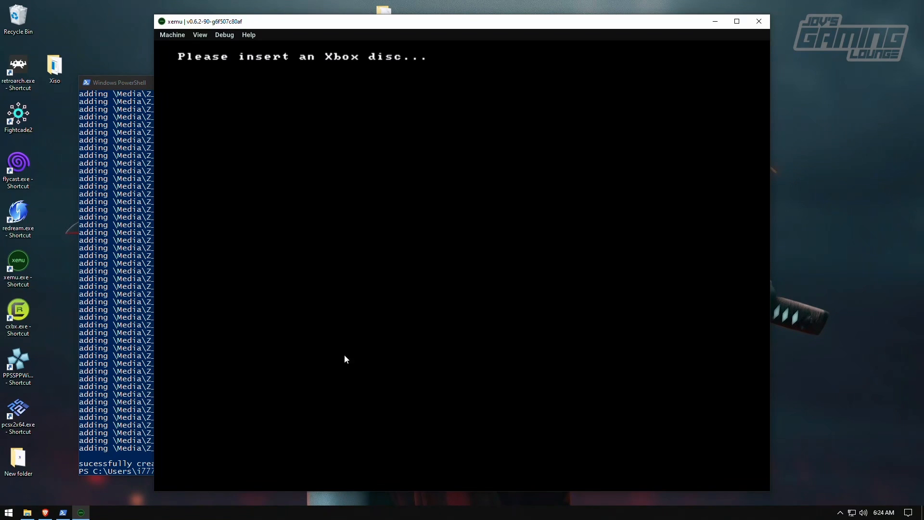
{"action": "left_click", "coordinate": [172, 34]}
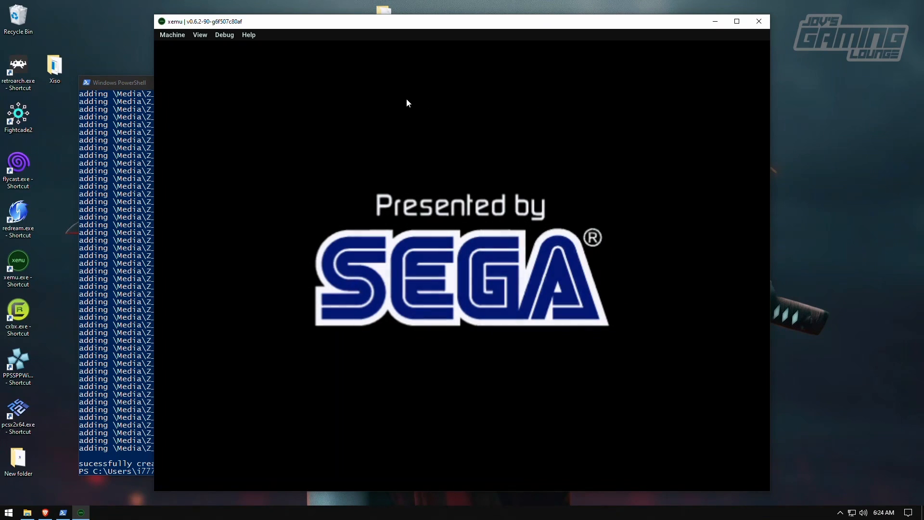
{"action": "mouse_move", "coordinate": [747, 37]}
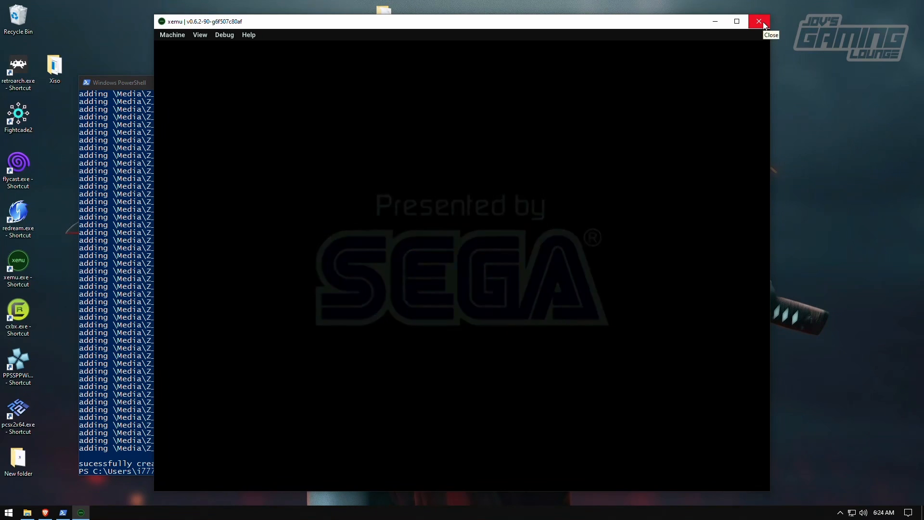
{"action": "left_click", "coordinate": [760, 22]}
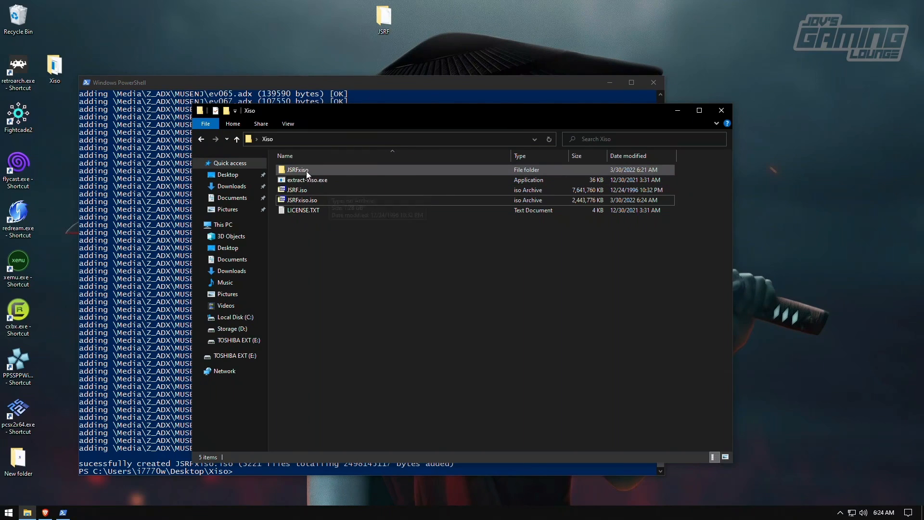
Remove the JSRFxiso folder and JSRF.iso, and move JSRFxiso.iso to the desktop
{"action": "left_click", "coordinate": [296, 190]}
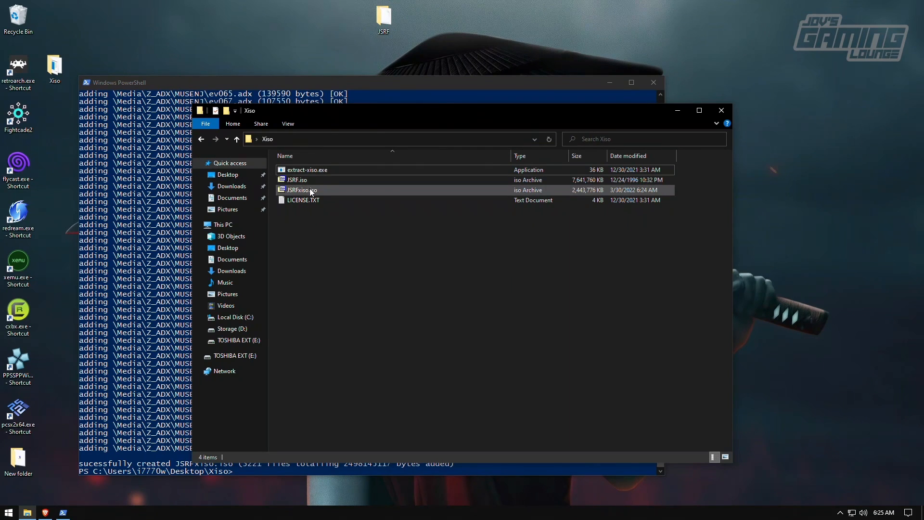
{"action": "left_click_drag", "start_coordinate": [300, 190], "coordinate": [456, 17]}
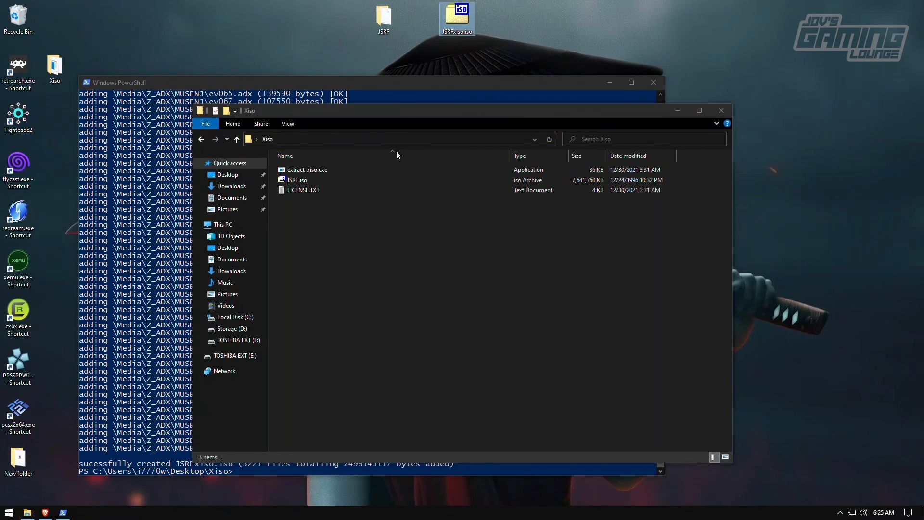
{"action": "left_click", "coordinate": [296, 180]}
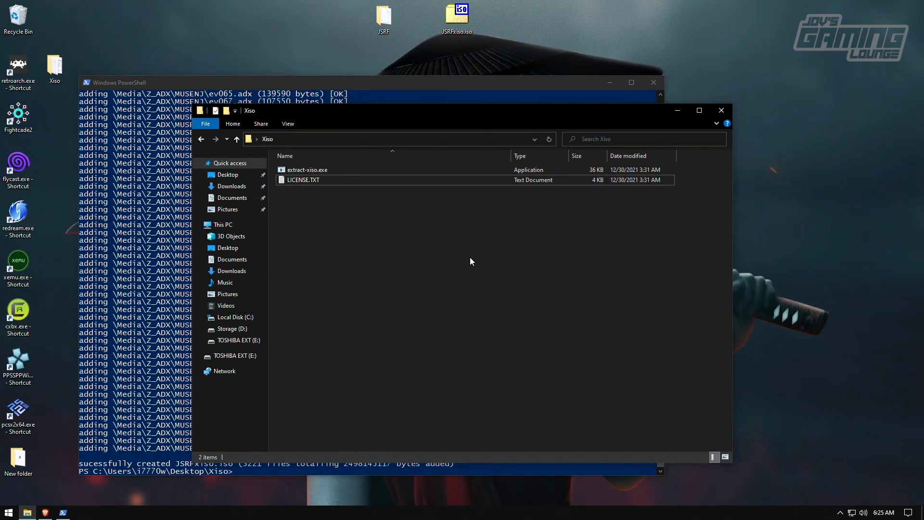
{"action": "mouse_move", "coordinate": [468, 258]}
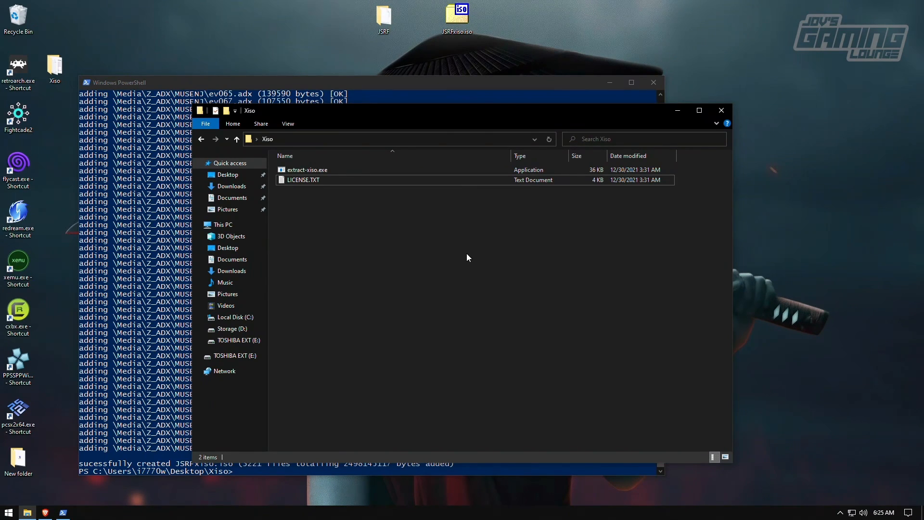
{"action": "mouse_move", "coordinate": [438, 250]}
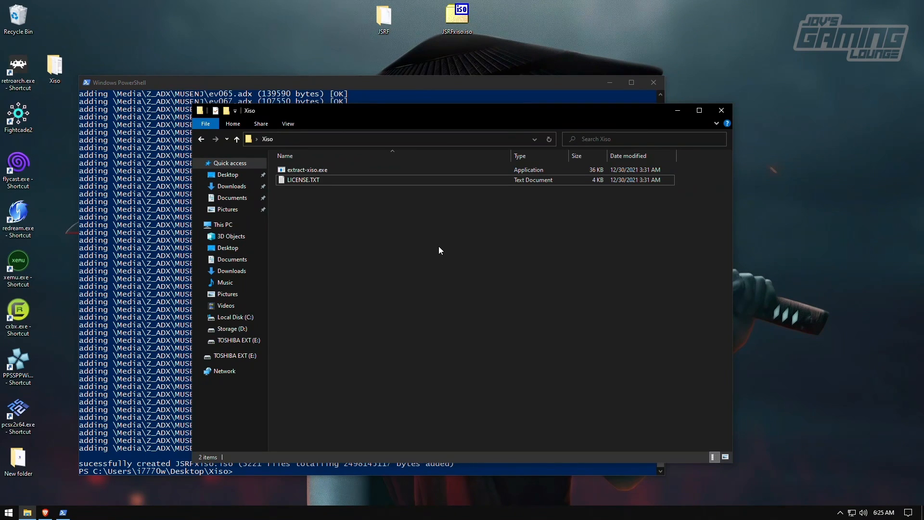